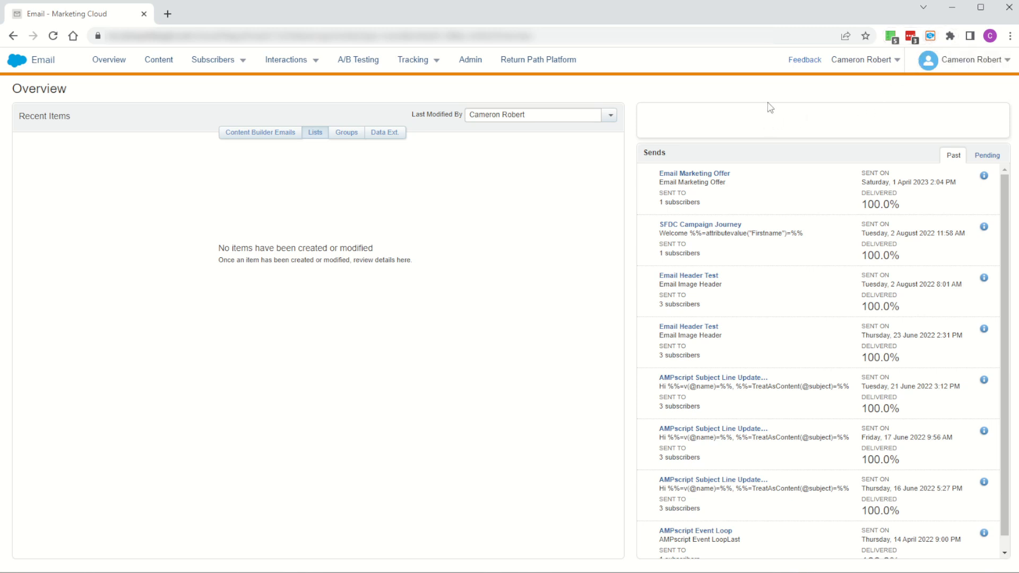
{"action": "mouse_move", "coordinate": [883, 93]}
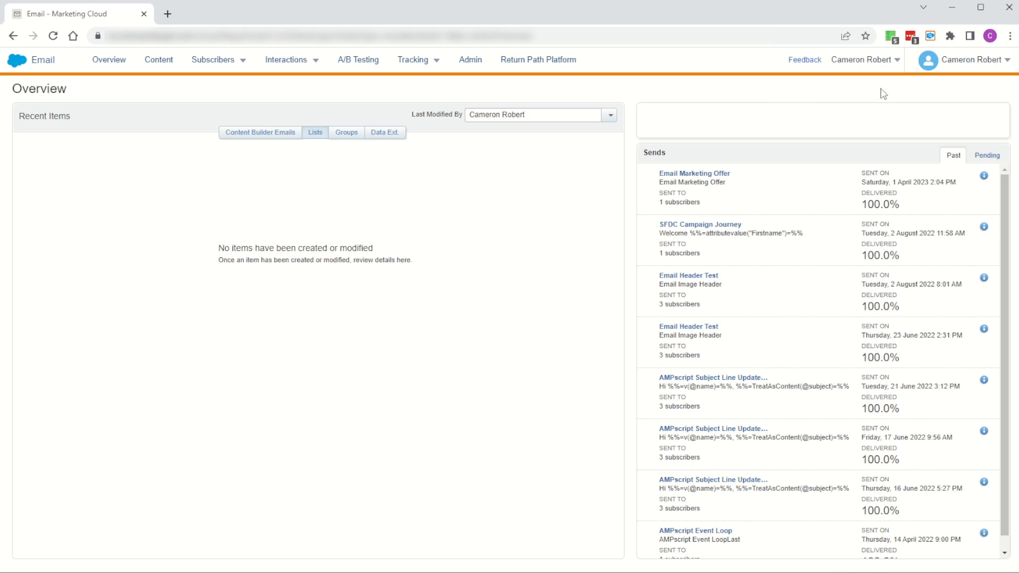
Step: Open SFMC Companion, connect it to the account's APIs, and start updating Folders
{"action": "left_click", "coordinate": [929, 59]}
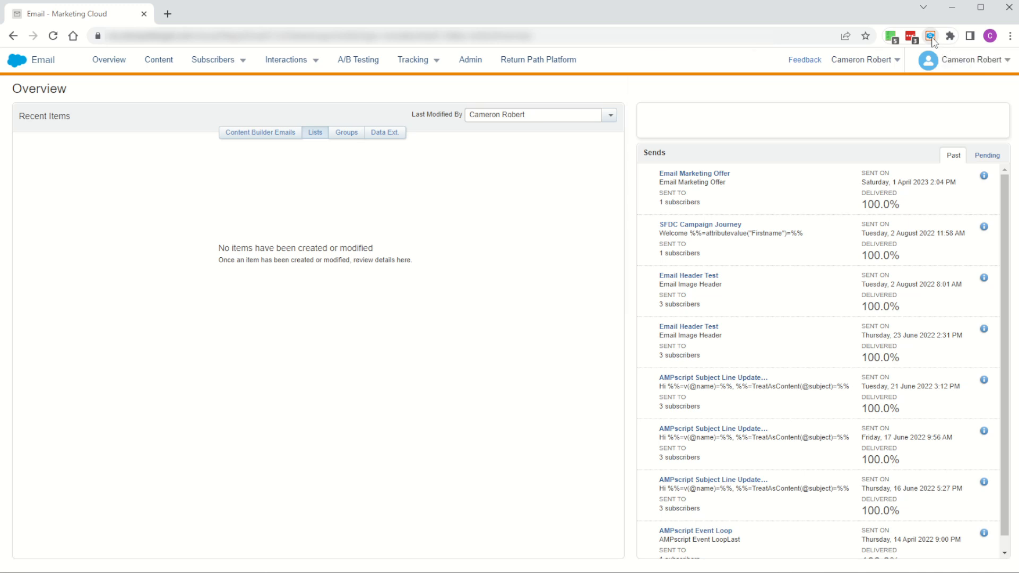
{"action": "left_click", "coordinate": [932, 36]}
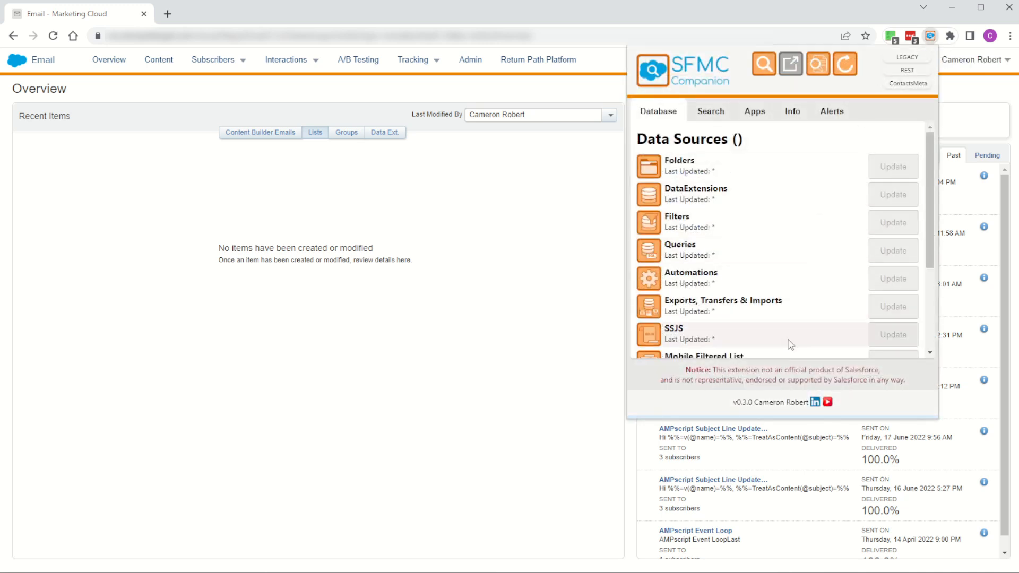
{"action": "double_click", "coordinate": [743, 402]}
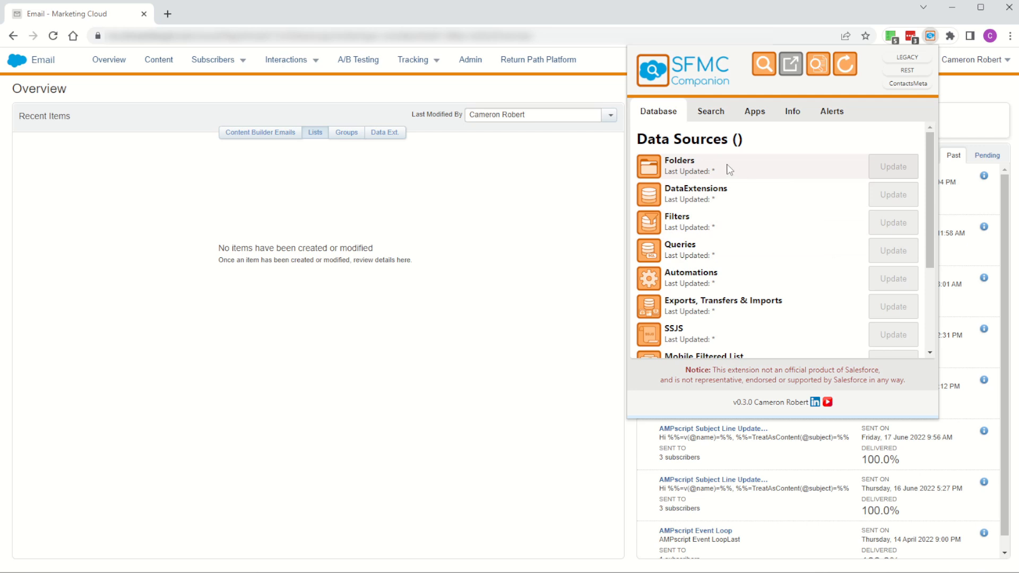
{"action": "mouse_move", "coordinate": [772, 156]}
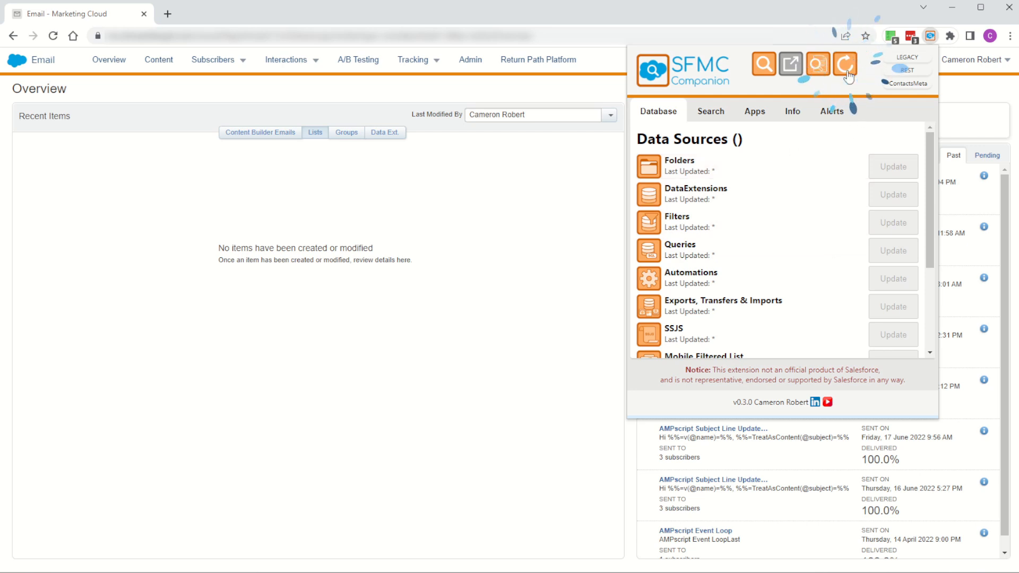
{"action": "left_click", "coordinate": [844, 64]}
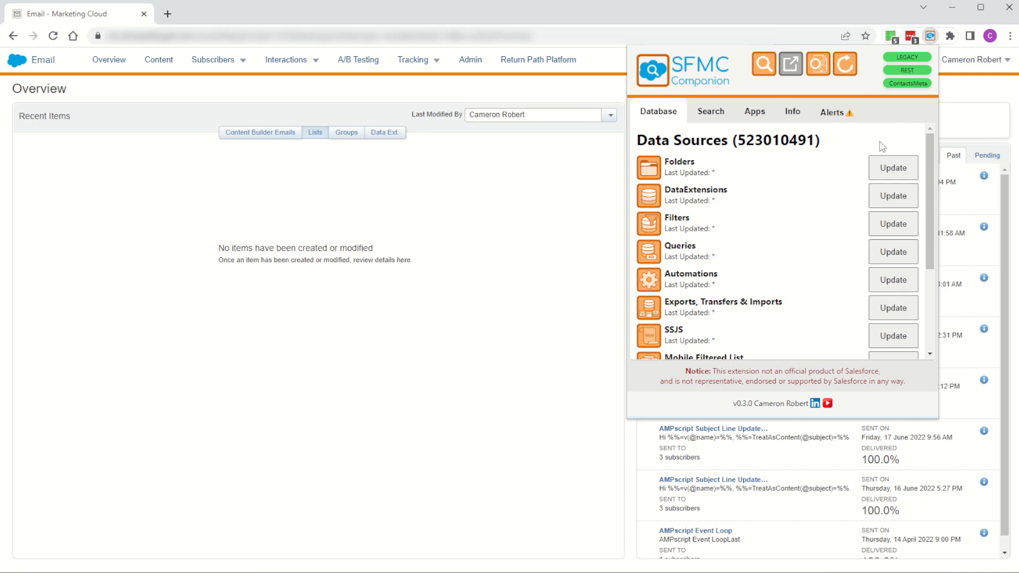
{"action": "mouse_move", "coordinate": [709, 148]}
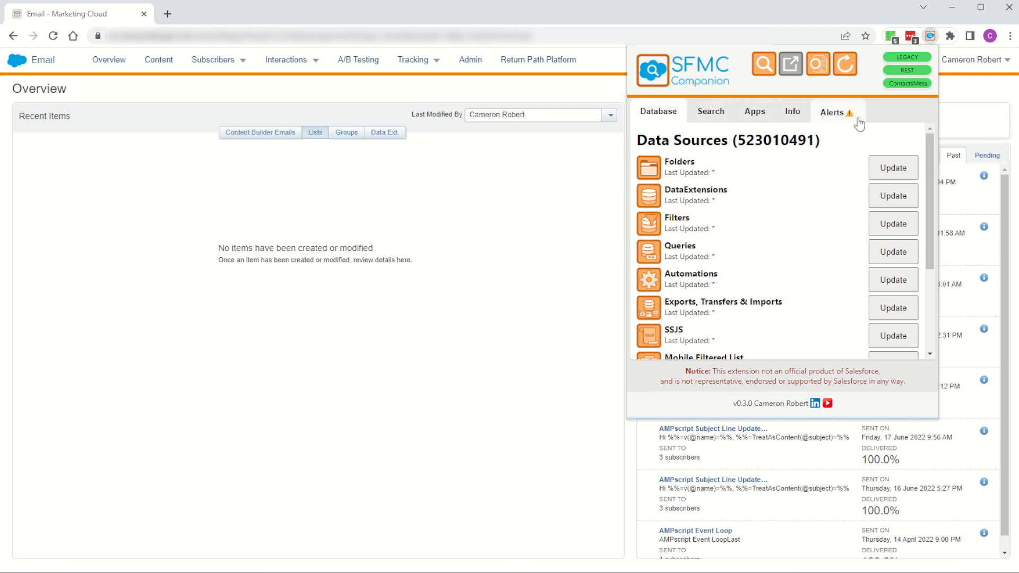
{"action": "mouse_move", "coordinate": [858, 149]}
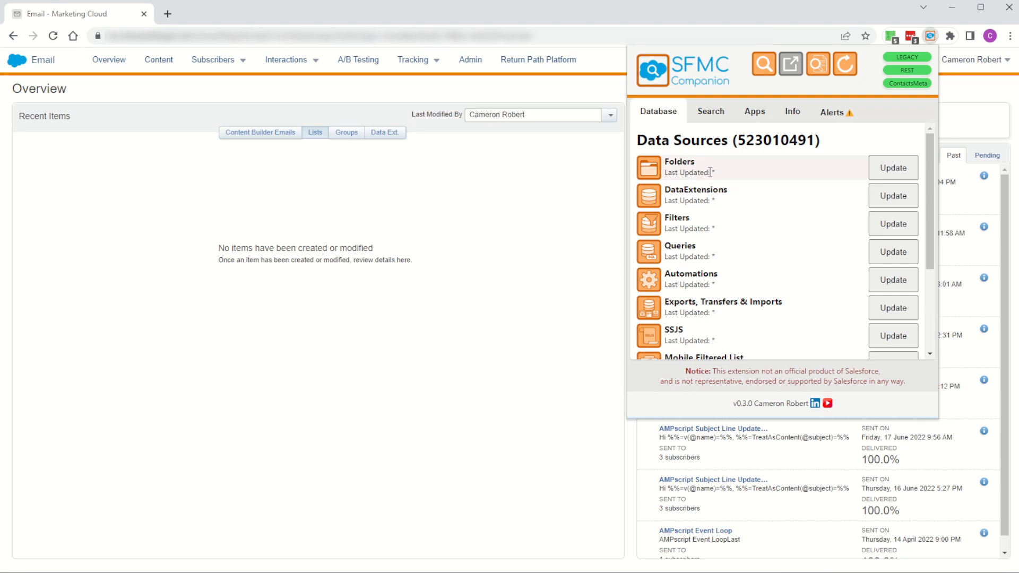
{"action": "left_click", "coordinate": [892, 167]}
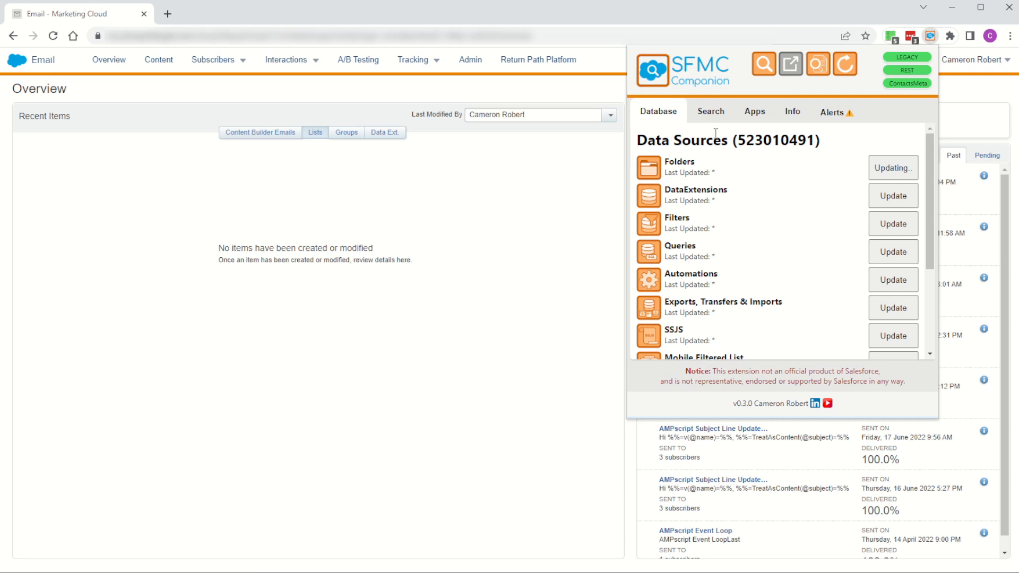
Step: Browse the Search and Apps placeholder pages, then the Info page with help links
{"action": "left_click", "coordinate": [892, 167]}
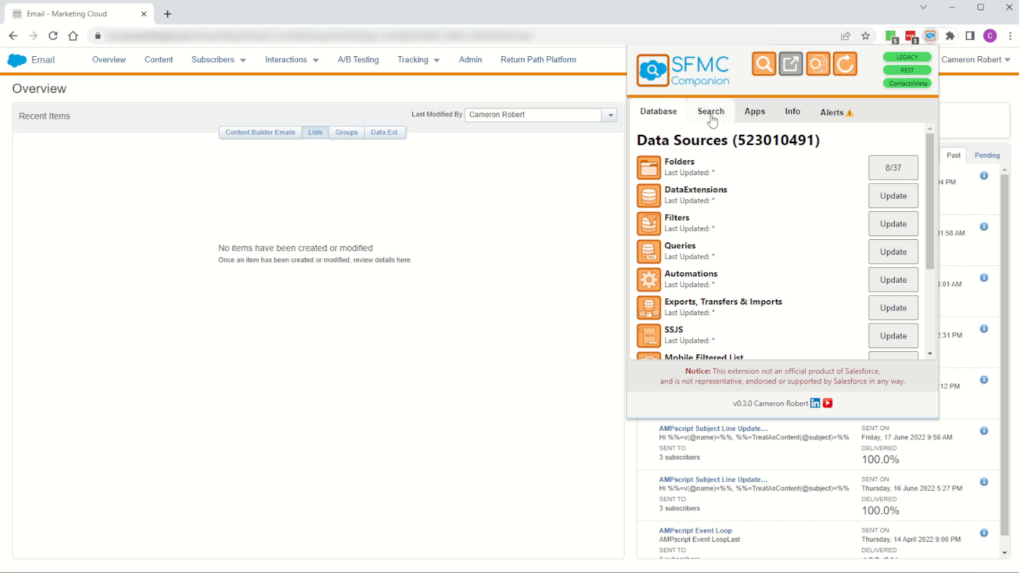
{"action": "left_click", "coordinate": [710, 110]}
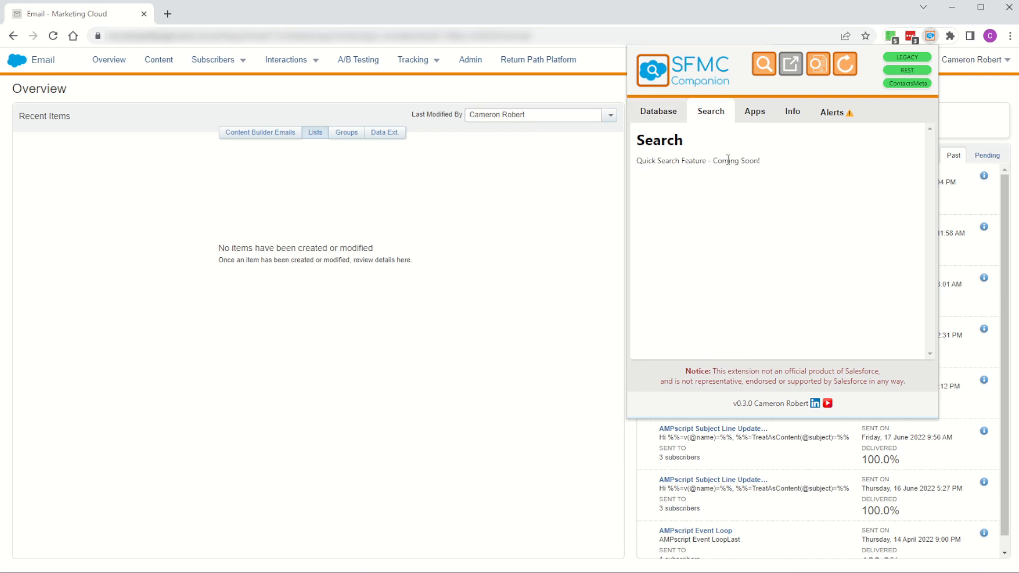
{"action": "mouse_move", "coordinate": [771, 200]}
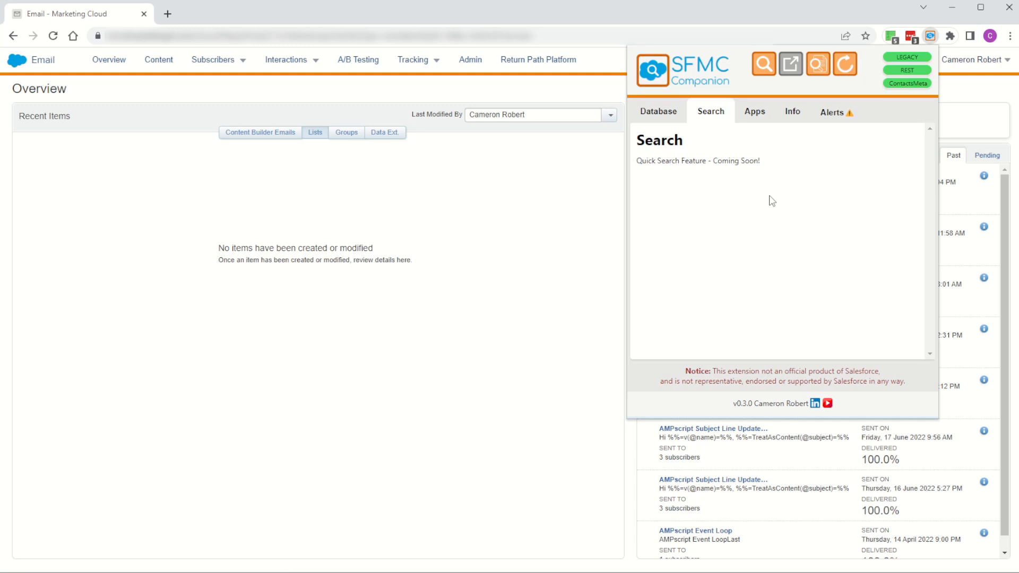
{"action": "mouse_move", "coordinate": [765, 198]}
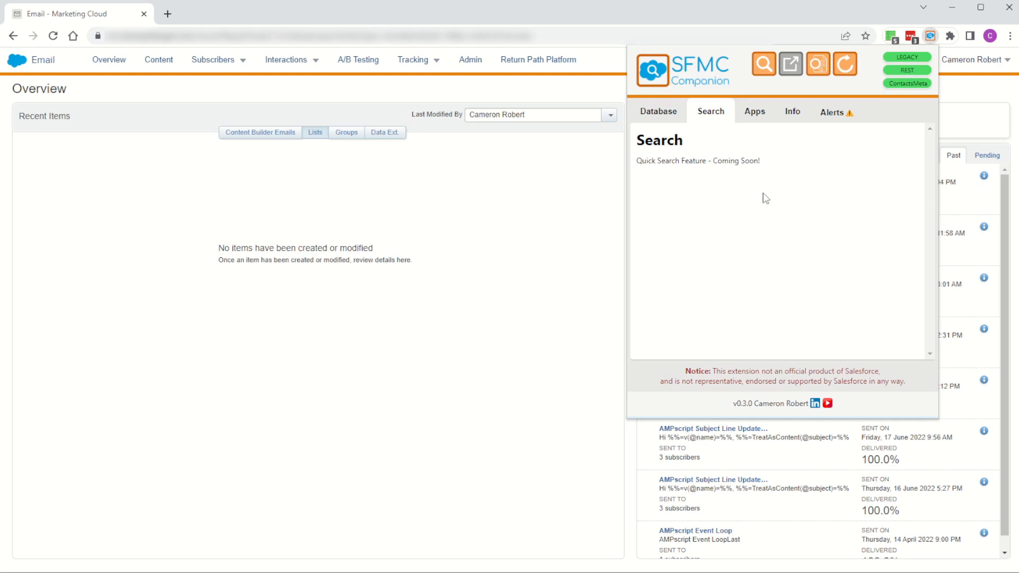
{"action": "left_click", "coordinate": [752, 111]}
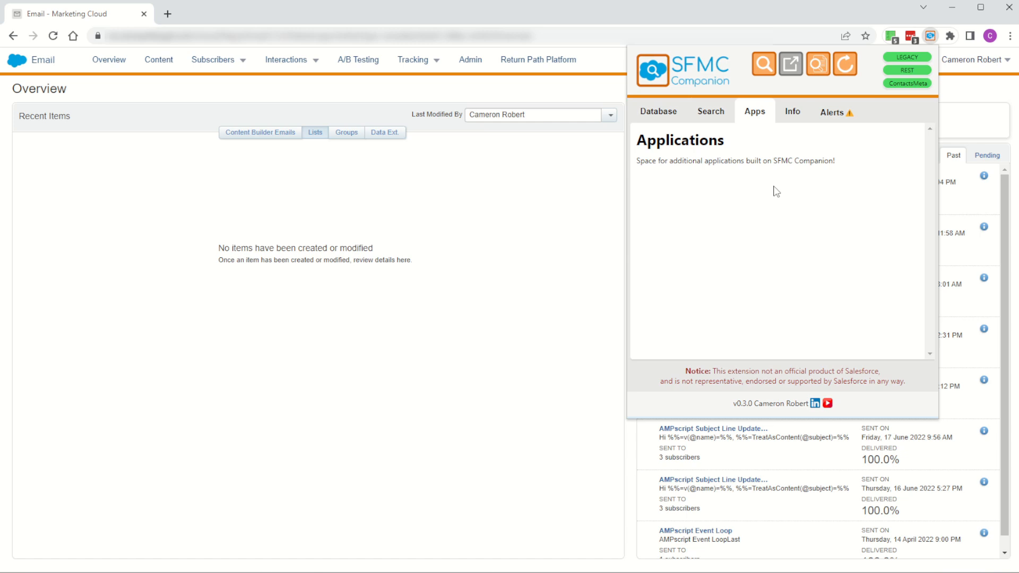
{"action": "mouse_move", "coordinate": [765, 200]}
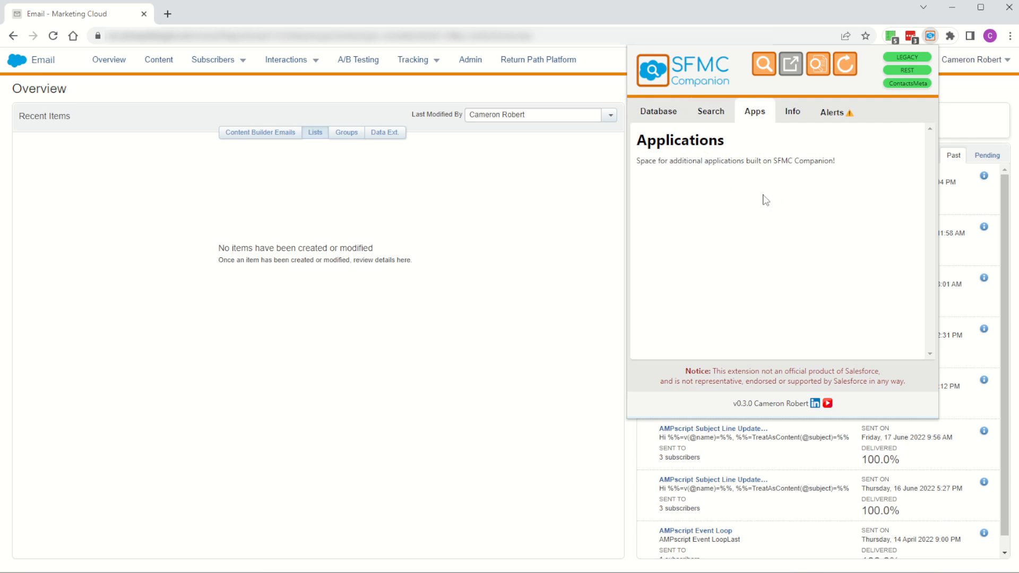
{"action": "left_click", "coordinate": [792, 112]}
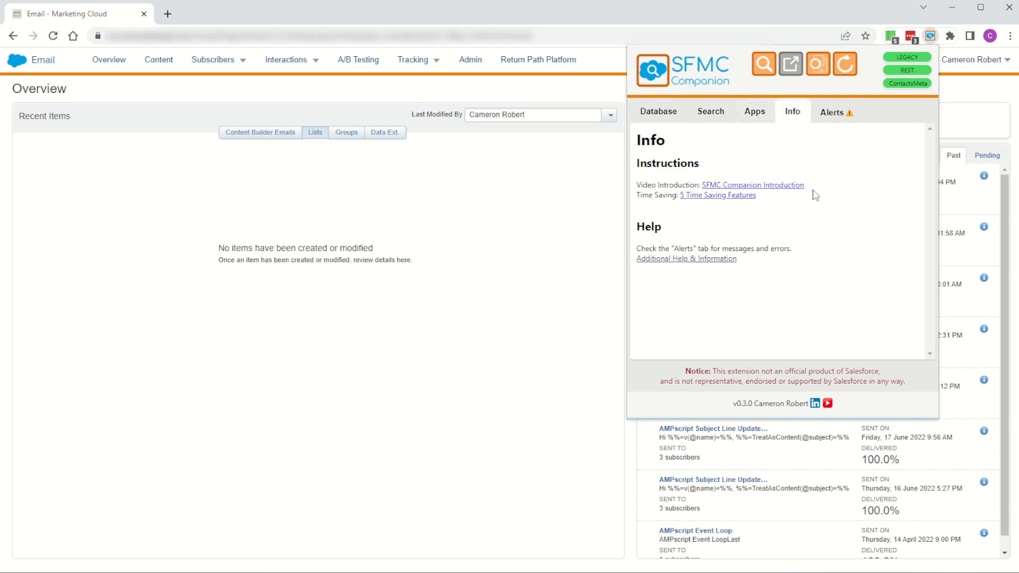
{"action": "mouse_move", "coordinate": [755, 216]}
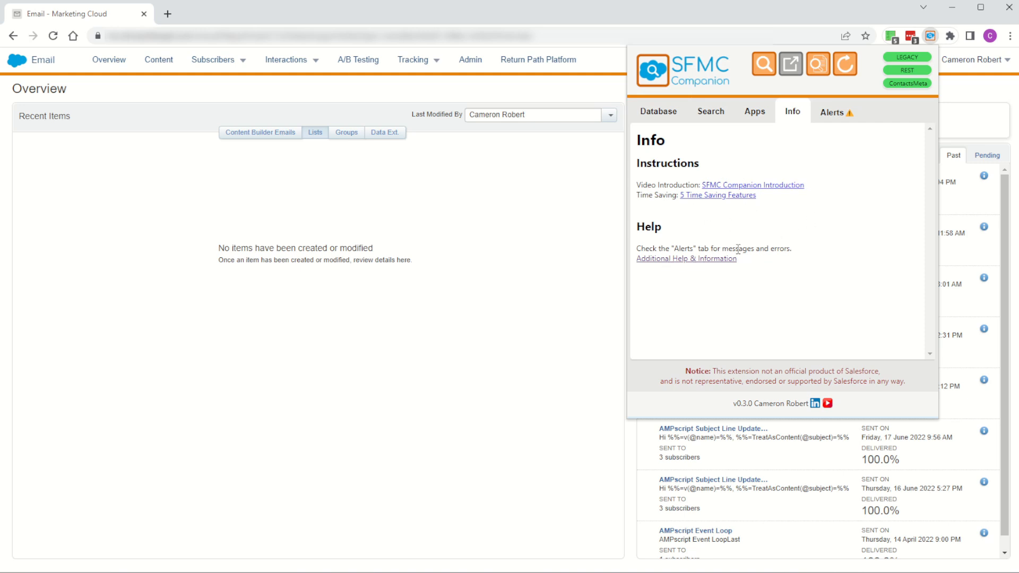
{"action": "mouse_move", "coordinate": [833, 112]}
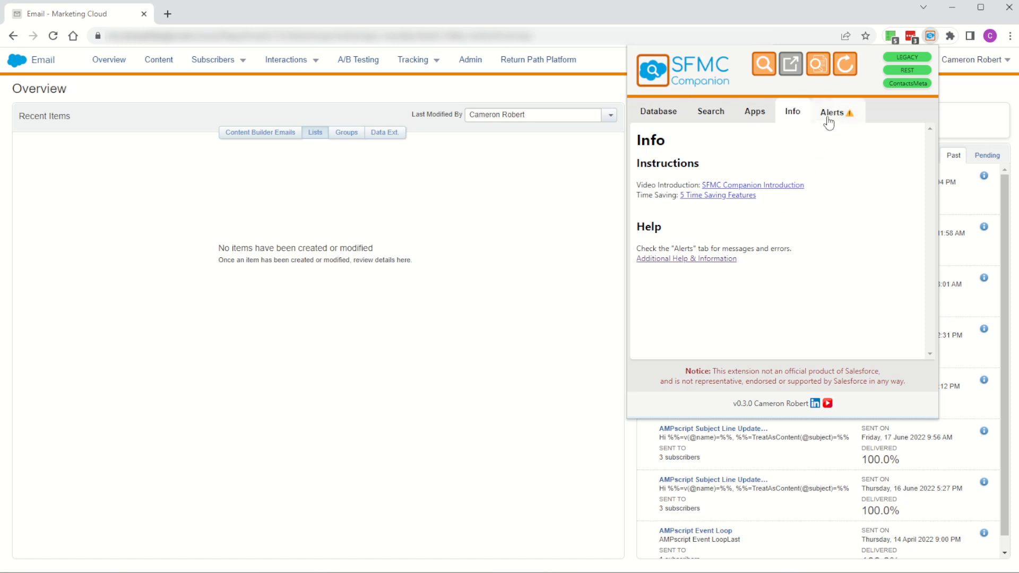
Step: View the Messages & Alerts log showing the current-data-updated entry
{"action": "left_click", "coordinate": [833, 111]}
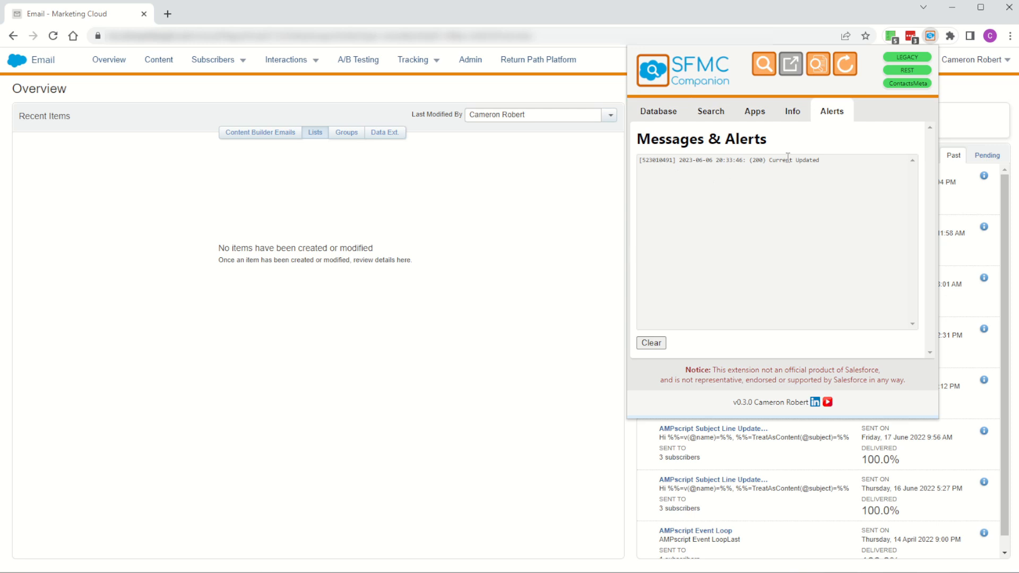
{"action": "mouse_move", "coordinate": [804, 193]}
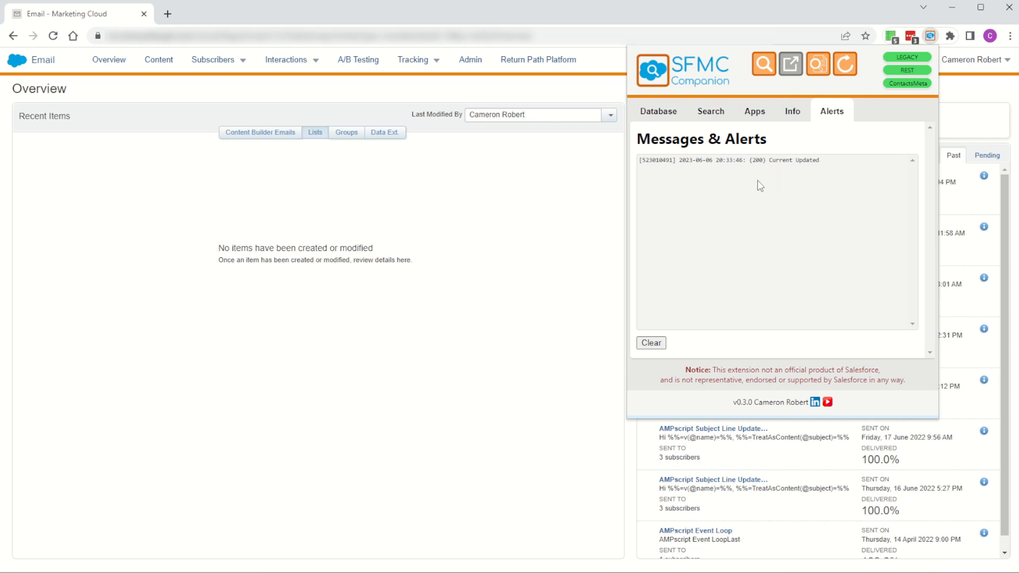
{"action": "mouse_move", "coordinate": [841, 205]}
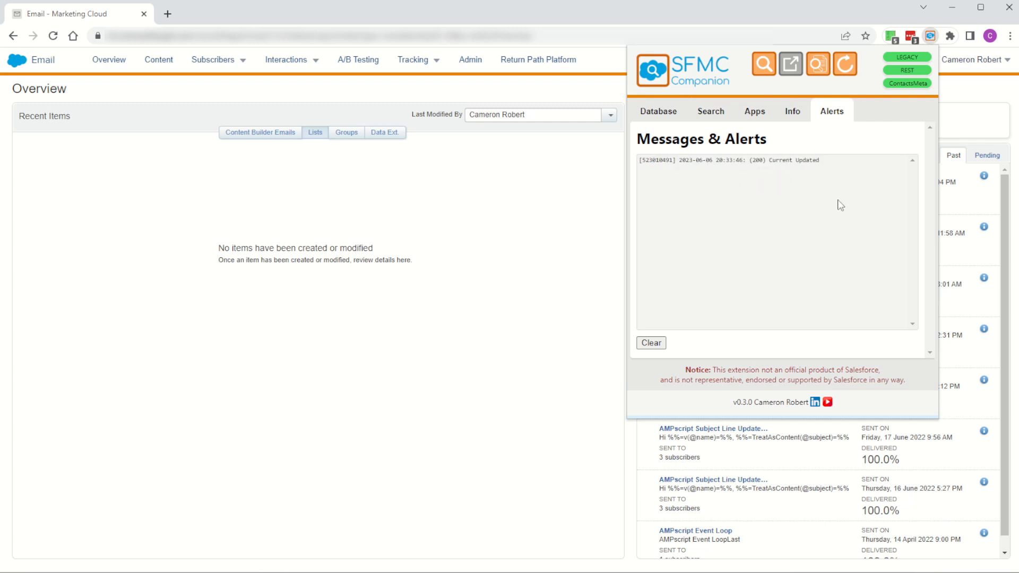
{"action": "mouse_move", "coordinate": [804, 145]}
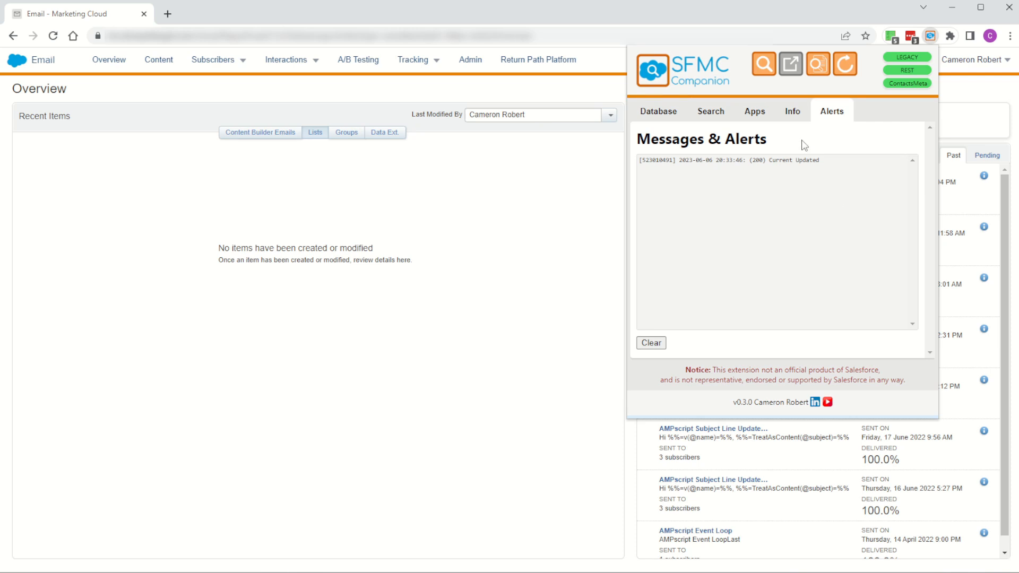
Step: Back on the data sources list, start updating DataExtensions
{"action": "left_click", "coordinate": [657, 111]}
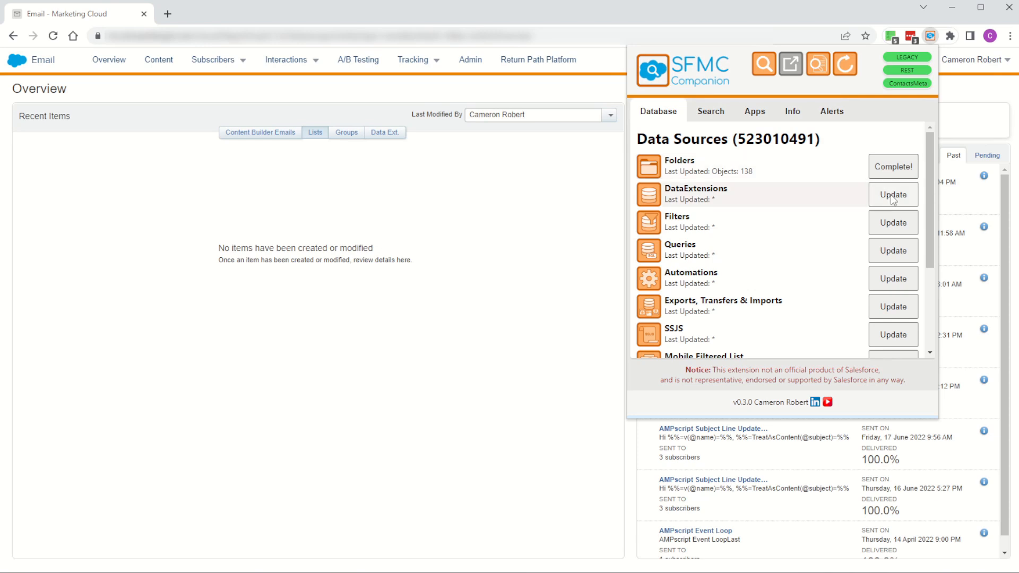
{"action": "left_click", "coordinate": [892, 194]}
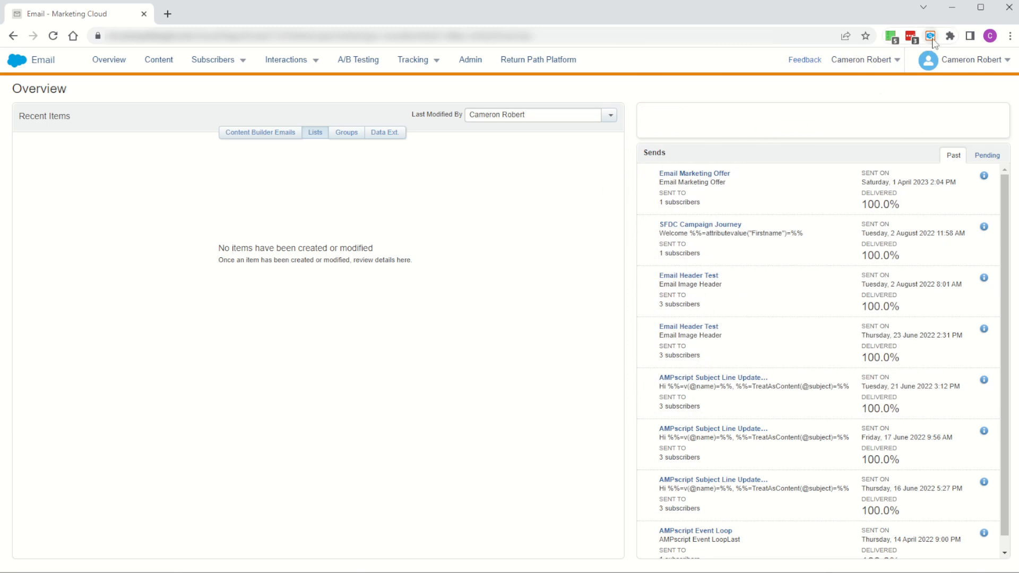
Step: Switch to Automation Studio through the Journey Builder group in the app switcher
{"action": "left_click", "coordinate": [928, 35]}
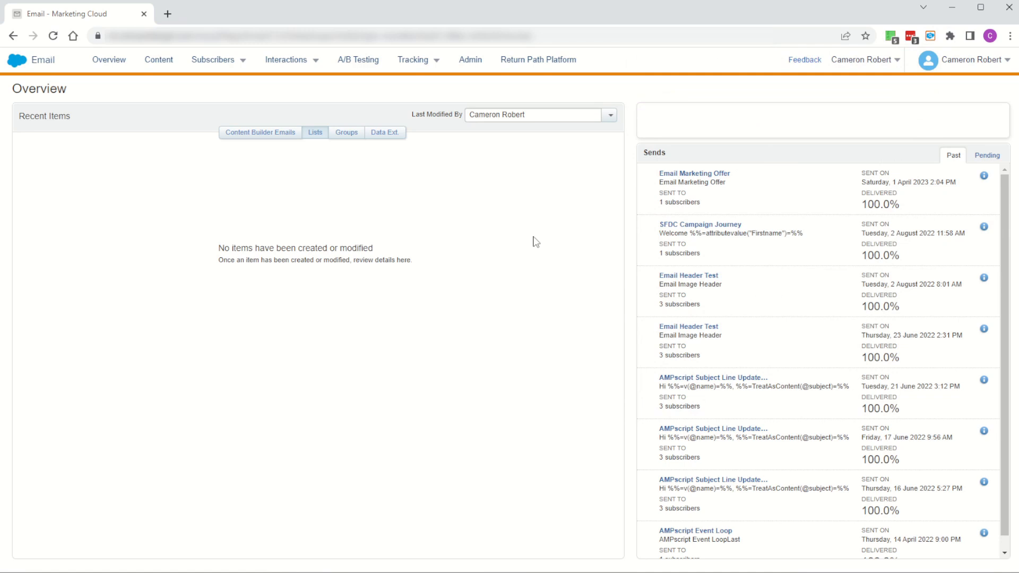
{"action": "mouse_move", "coordinate": [871, 122]}
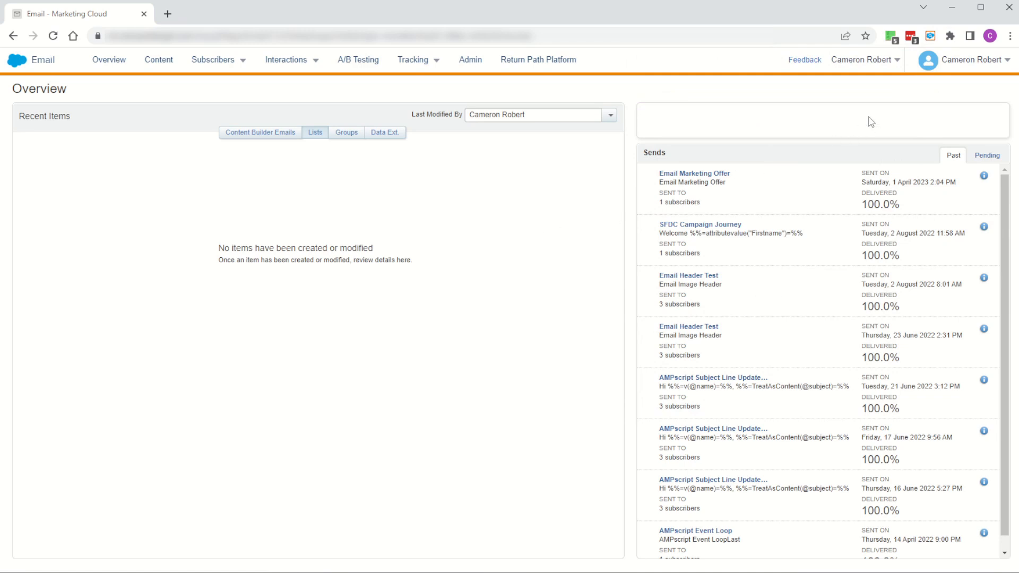
{"action": "left_click", "coordinate": [929, 35]}
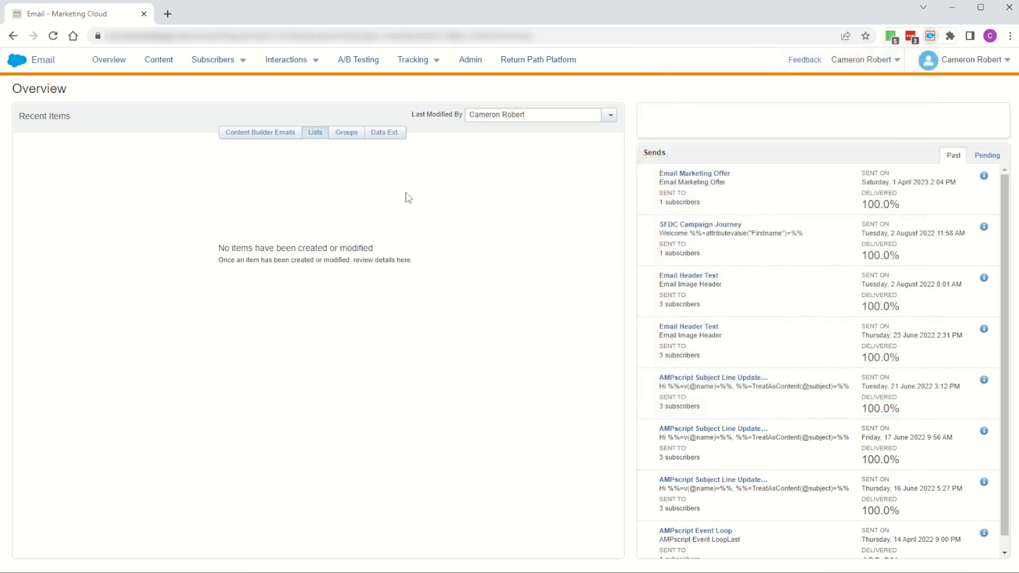
{"action": "left_click", "coordinate": [402, 123]}
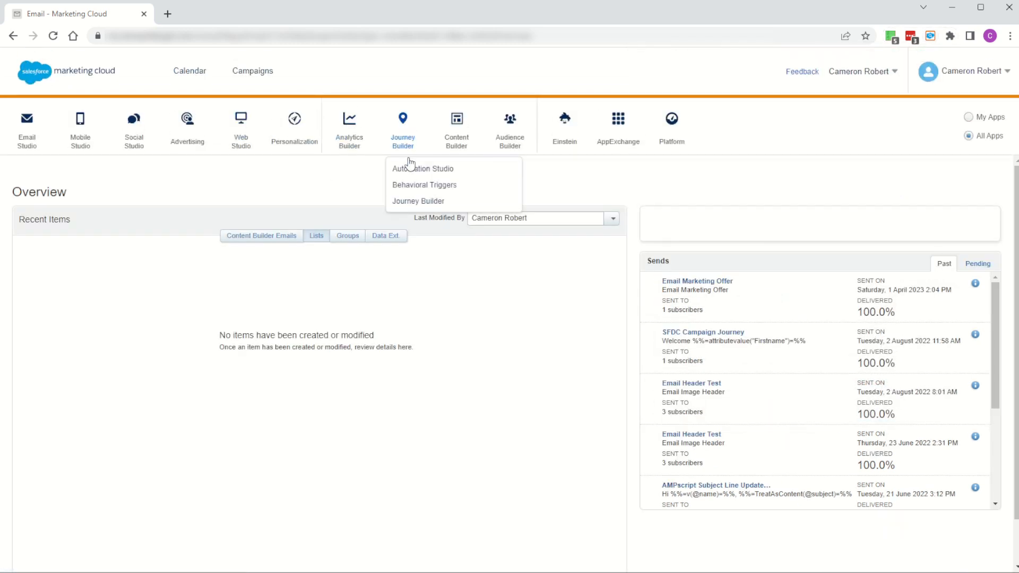
{"action": "left_click", "coordinate": [422, 168]}
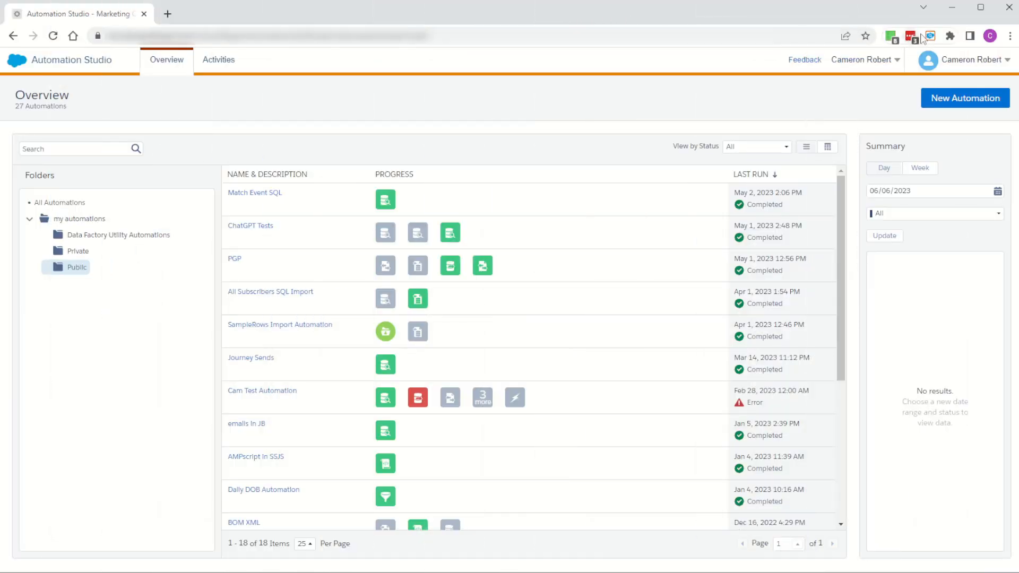
Step: Update the remaining Companion data sources, including Content Assets, and recheck their progress
{"action": "left_click", "coordinate": [929, 36]}
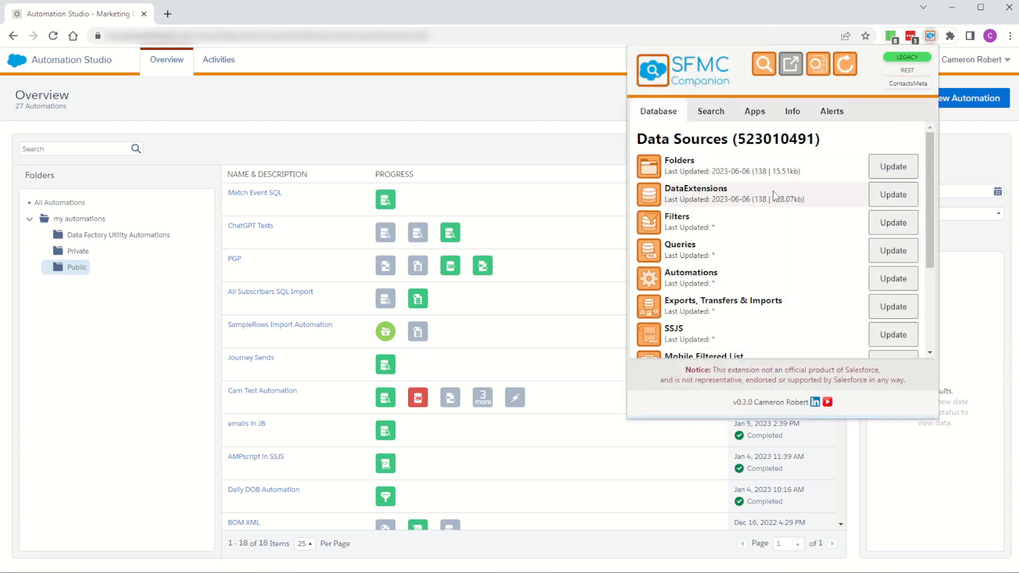
{"action": "left_click", "coordinate": [891, 223]}
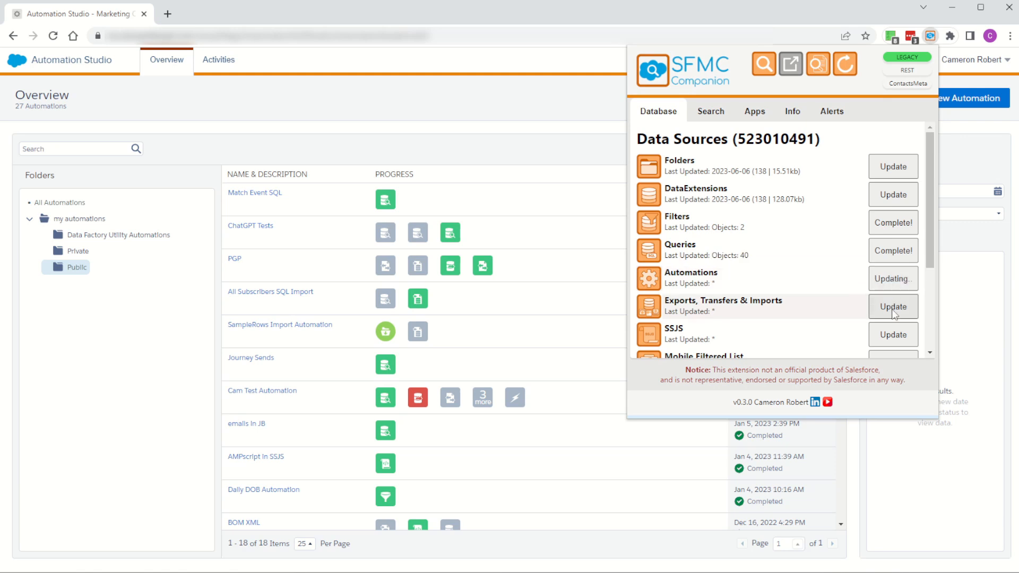
{"action": "scroll", "scroll_direction": "down", "scroll_amount": 3}
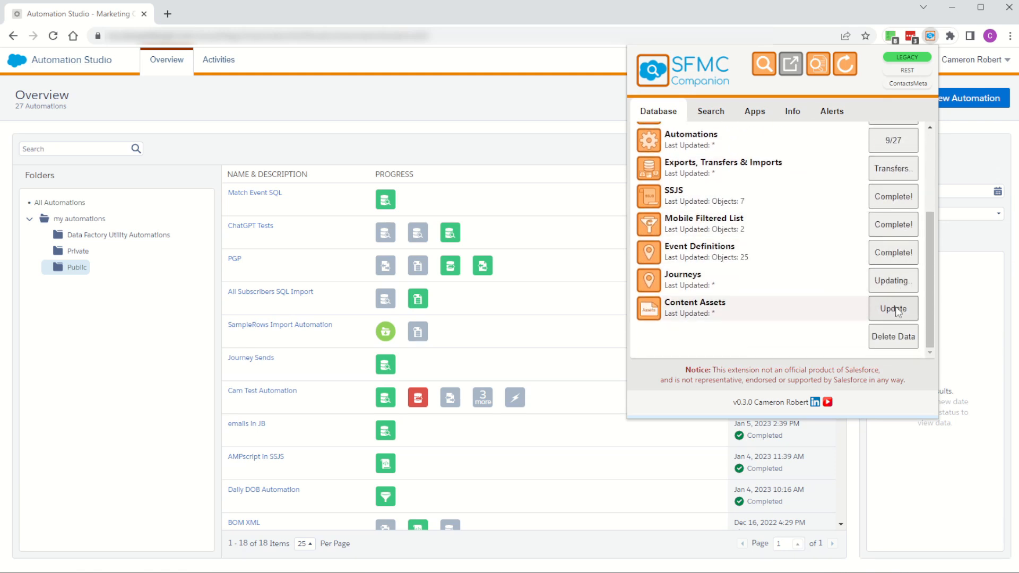
{"action": "left_click", "coordinate": [892, 308]}
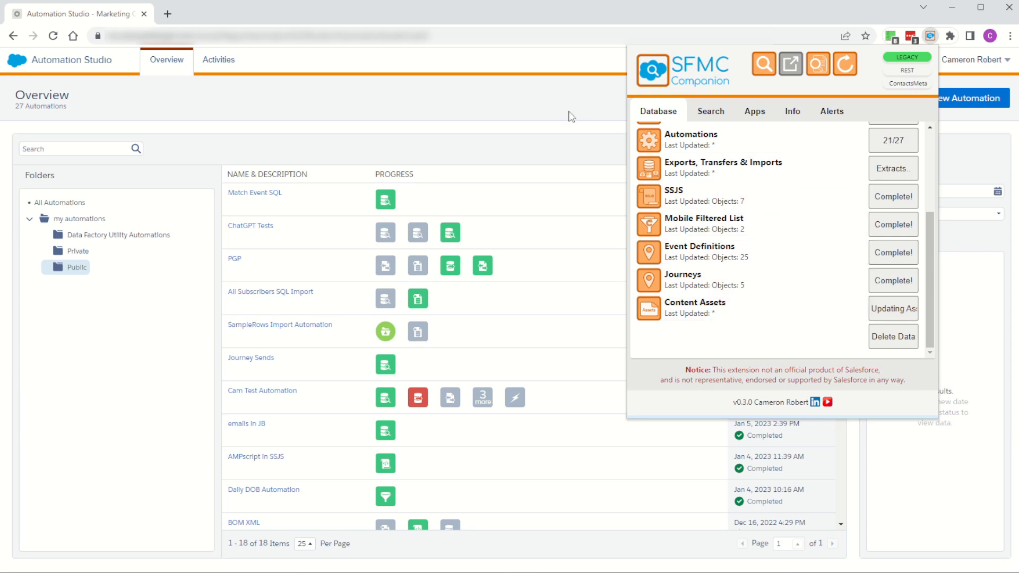
{"action": "left_click", "coordinate": [930, 35]}
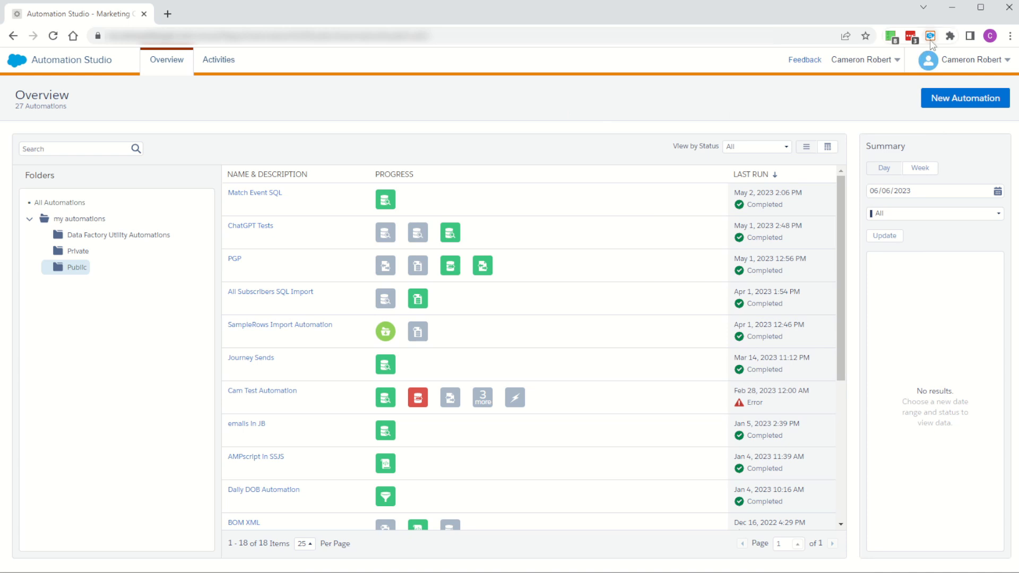
{"action": "left_click", "coordinate": [929, 35]}
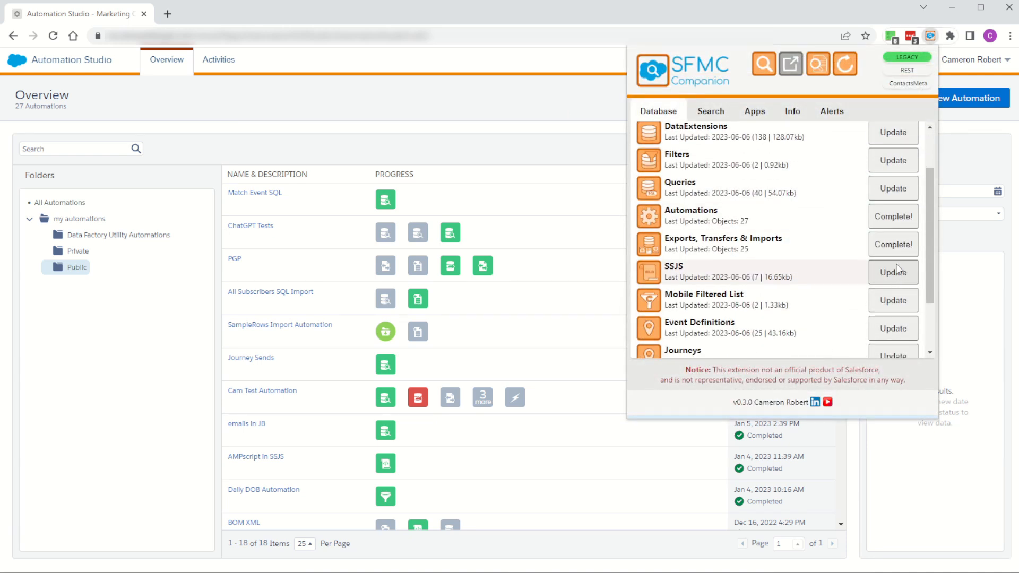
{"action": "scroll", "scroll_direction": "down", "scroll_amount": 3}
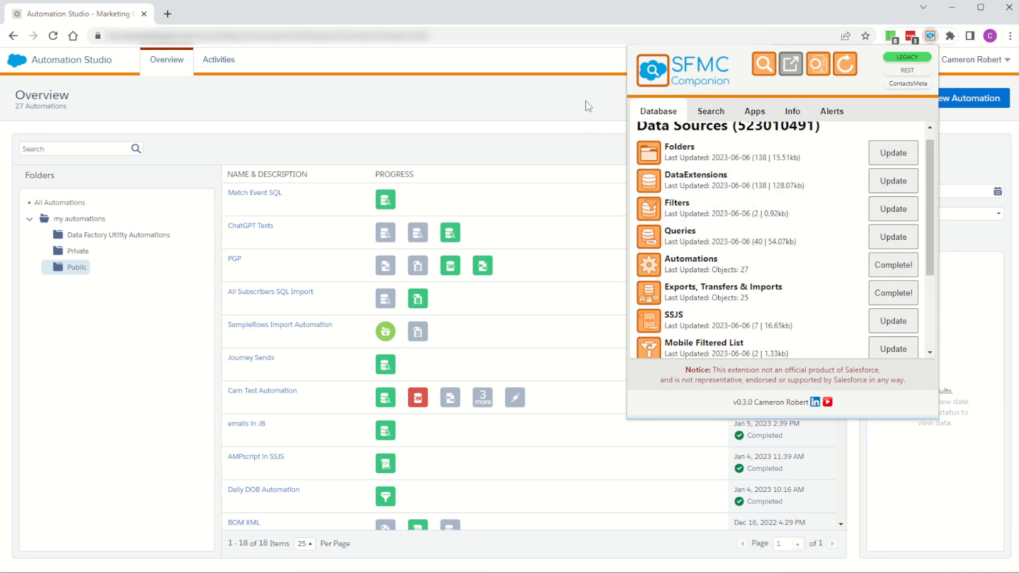
{"action": "mouse_move", "coordinate": [577, 111]}
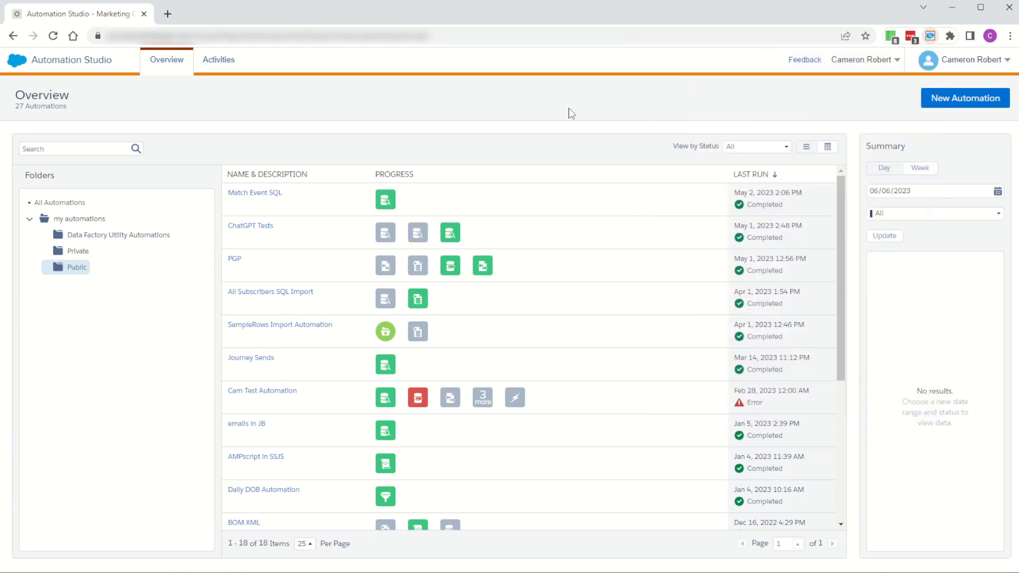
{"action": "mouse_move", "coordinate": [261, 391]}
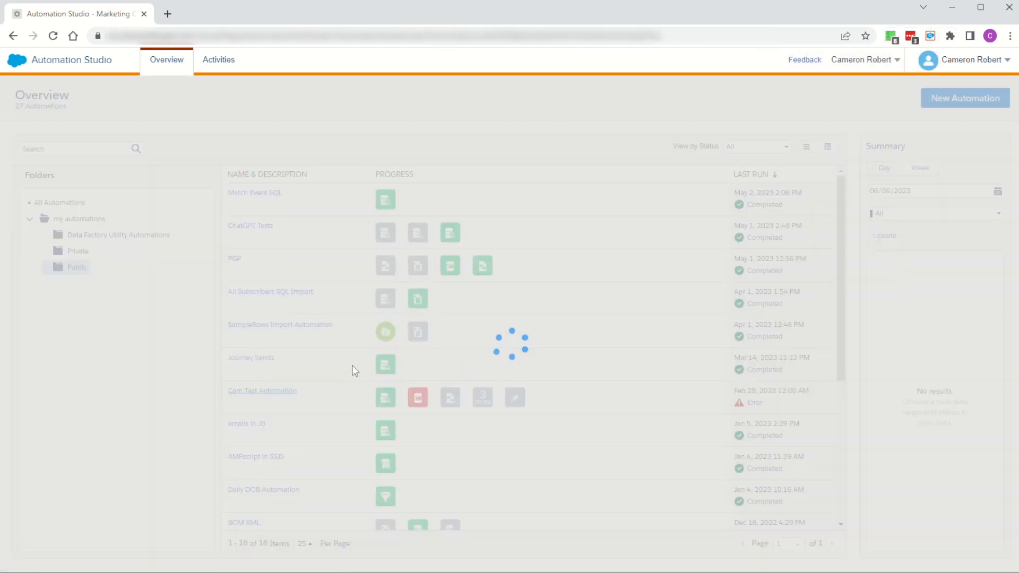
Step: View Cam Test Automation's Contact Analysis query in SFMC Companion, then return to the workflow
{"action": "left_click", "coordinate": [261, 390]}
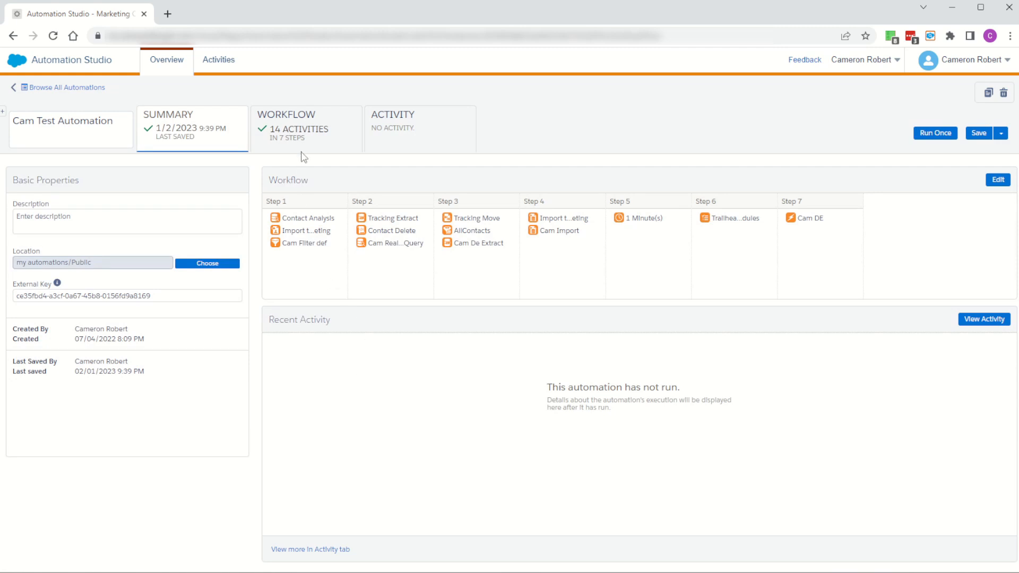
{"action": "left_click", "coordinate": [997, 180]}
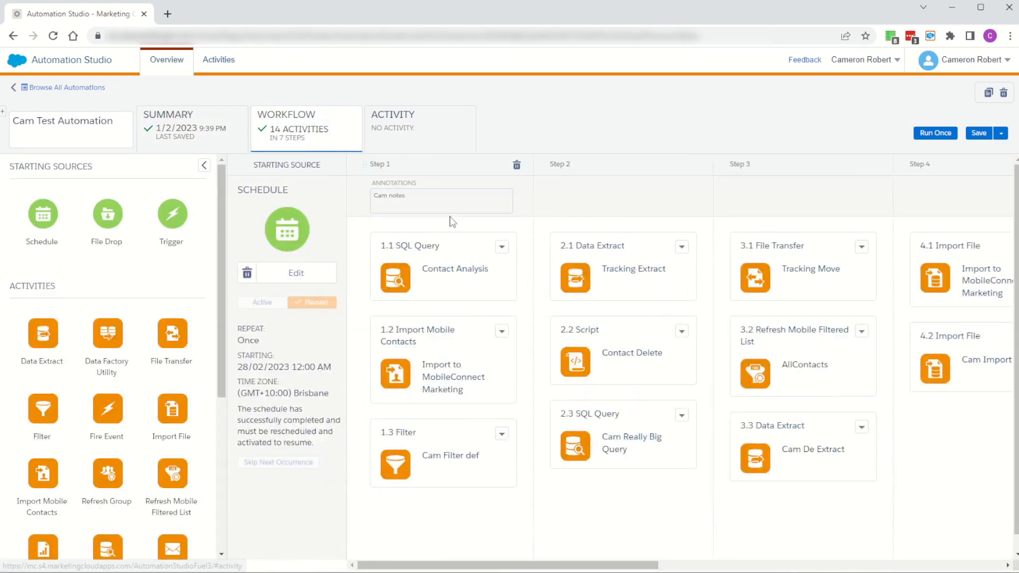
{"action": "left_click", "coordinate": [442, 267]}
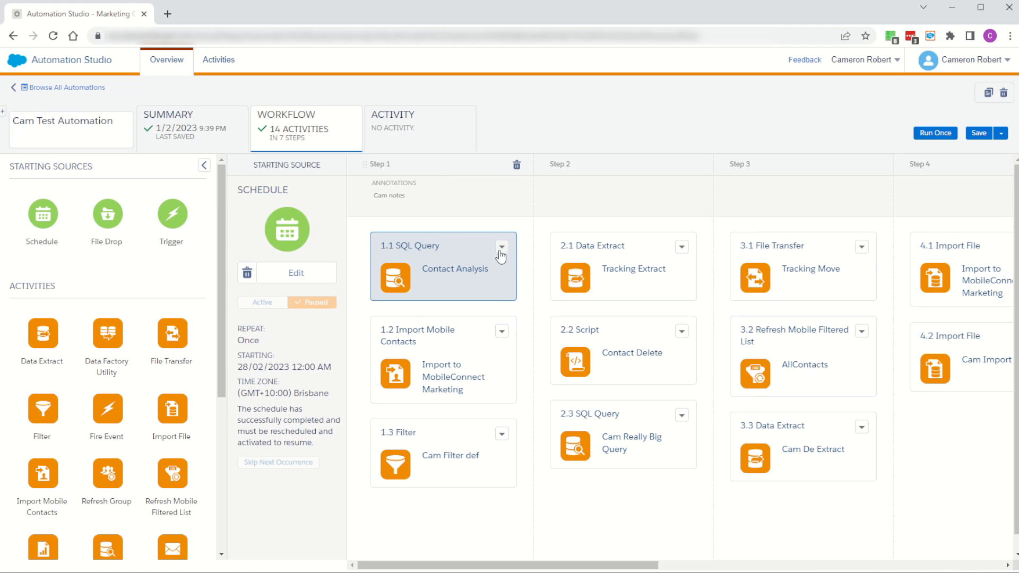
{"action": "left_click", "coordinate": [501, 252]}
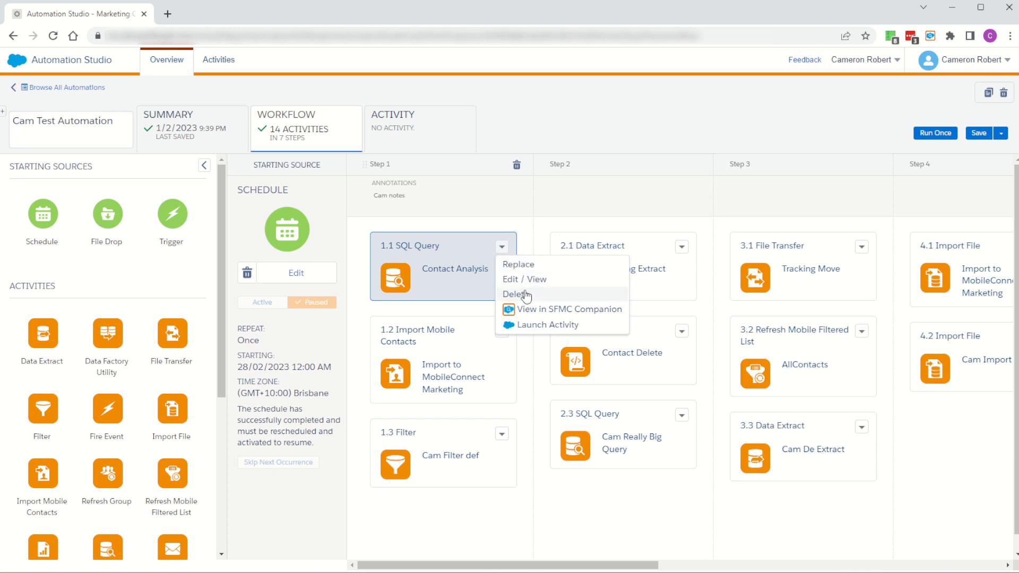
{"action": "mouse_move", "coordinate": [544, 314]}
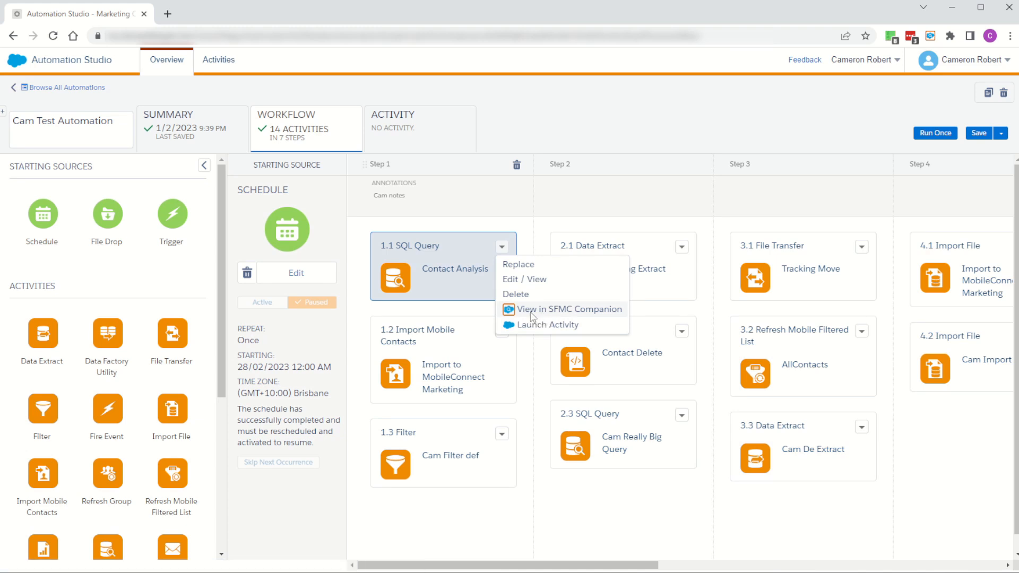
{"action": "left_click", "coordinate": [545, 309]}
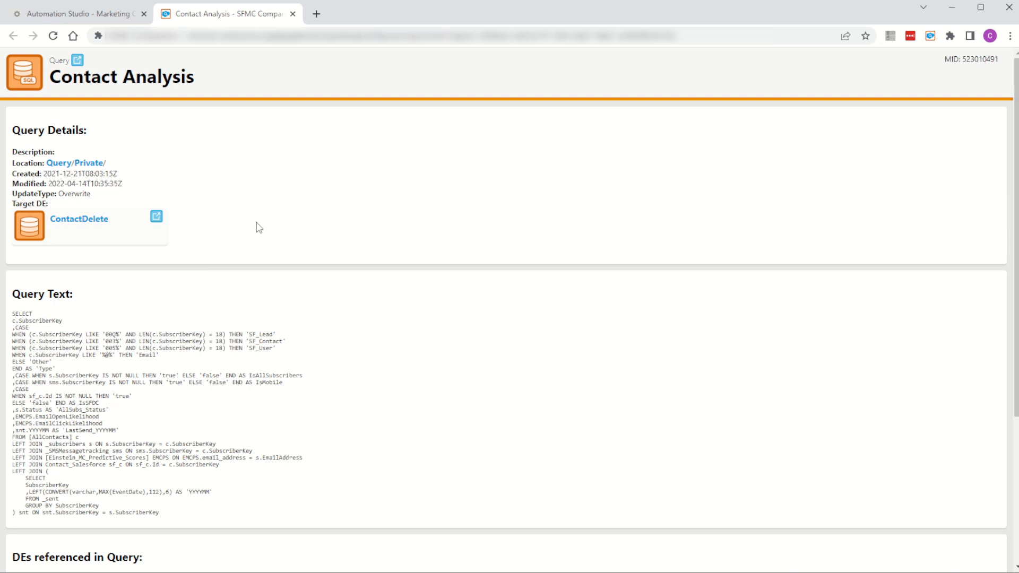
{"action": "scroll", "scroll_direction": "down", "scroll_amount": 3}
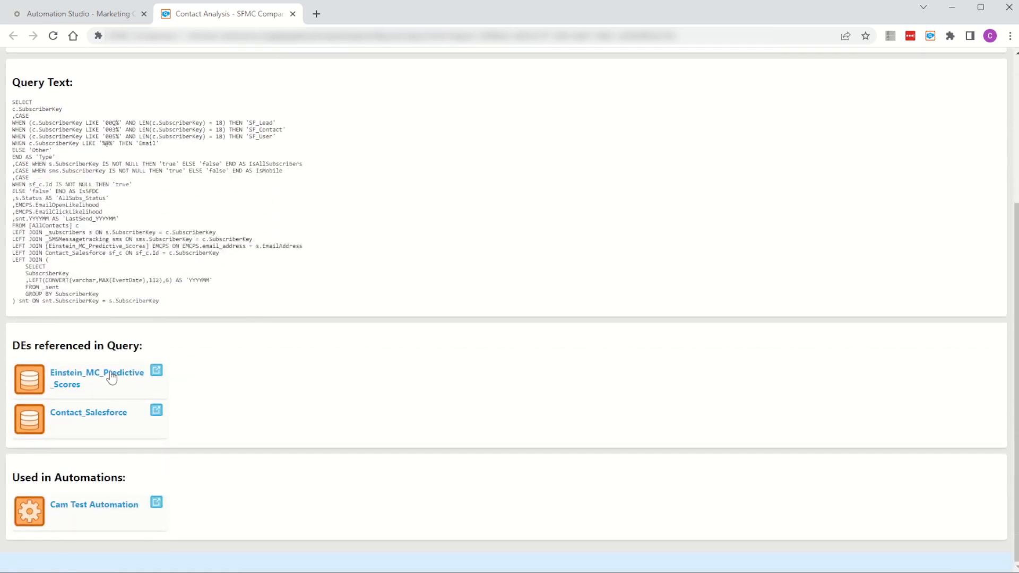
{"action": "left_click", "coordinate": [96, 379]}
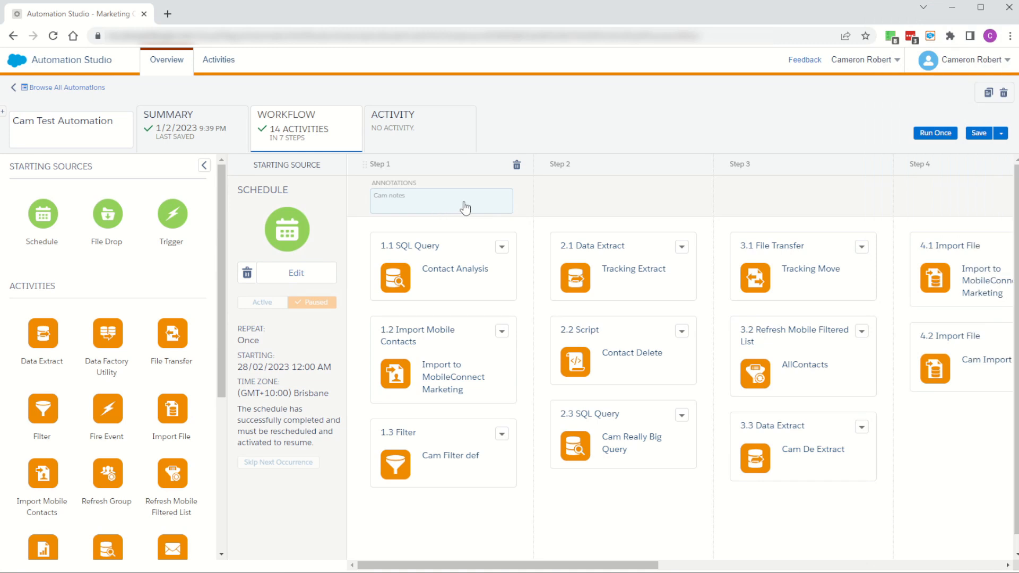
Step: Launch the Contact Analysis activity and open its ContactDelete target data extension
{"action": "left_click", "coordinate": [501, 246]}
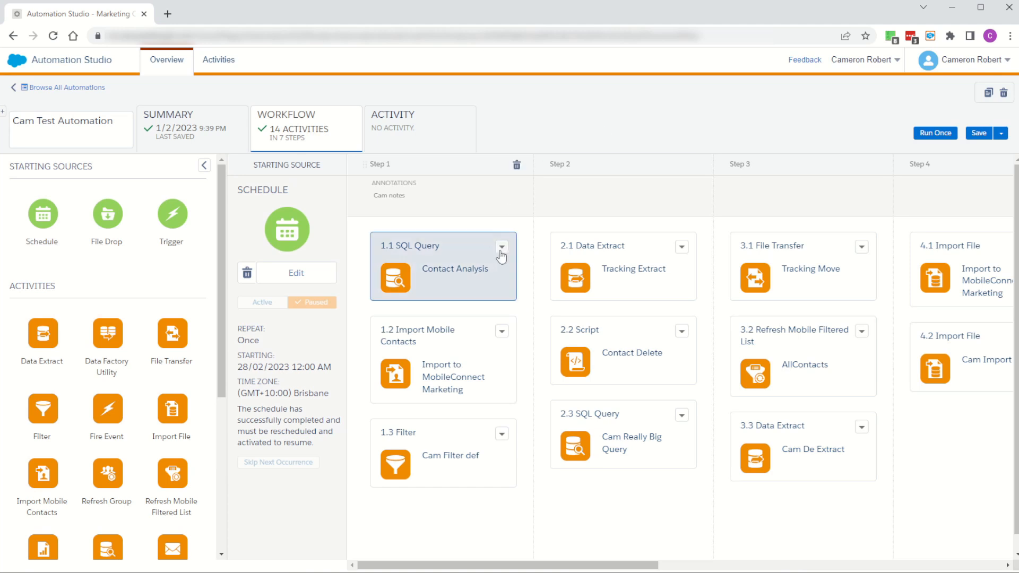
{"action": "left_click", "coordinate": [501, 249]}
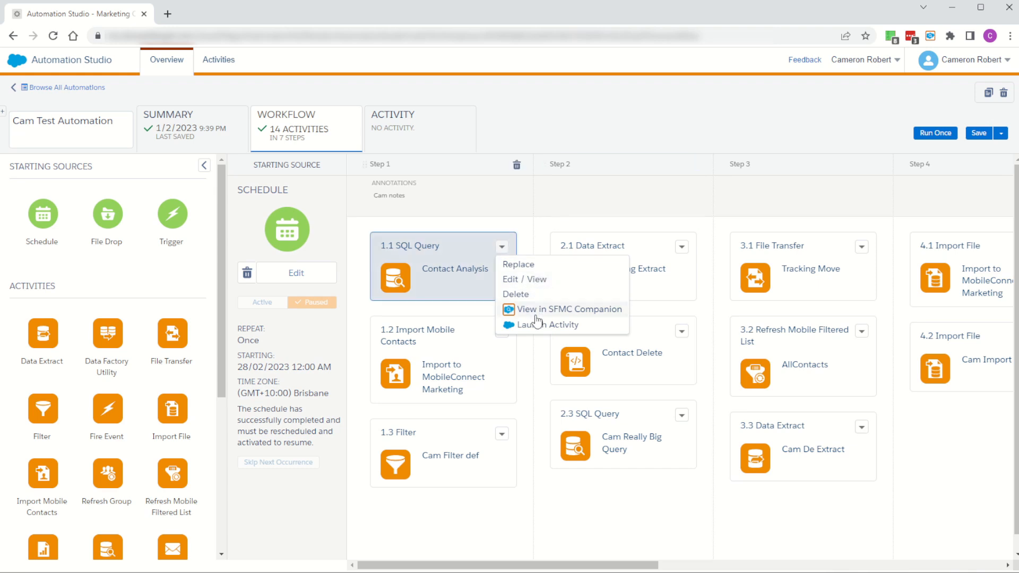
{"action": "left_click", "coordinate": [547, 309]}
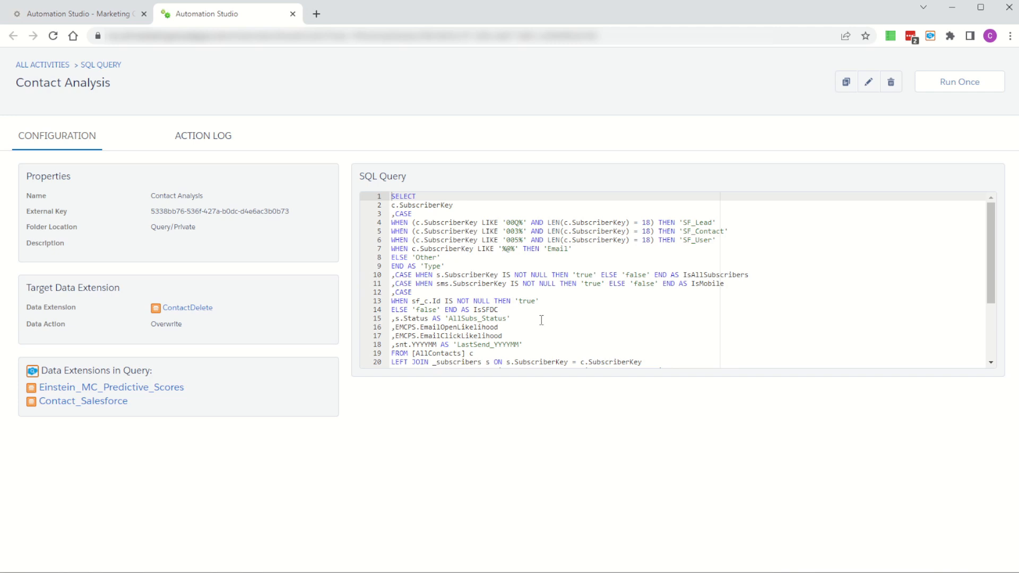
{"action": "mouse_move", "coordinate": [337, 329]}
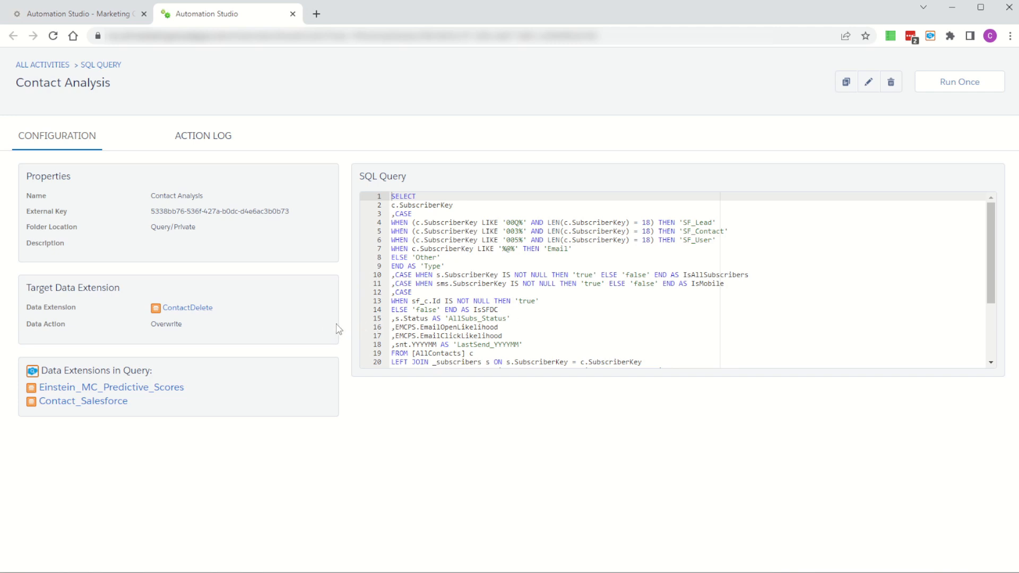
{"action": "mouse_move", "coordinate": [299, 324]}
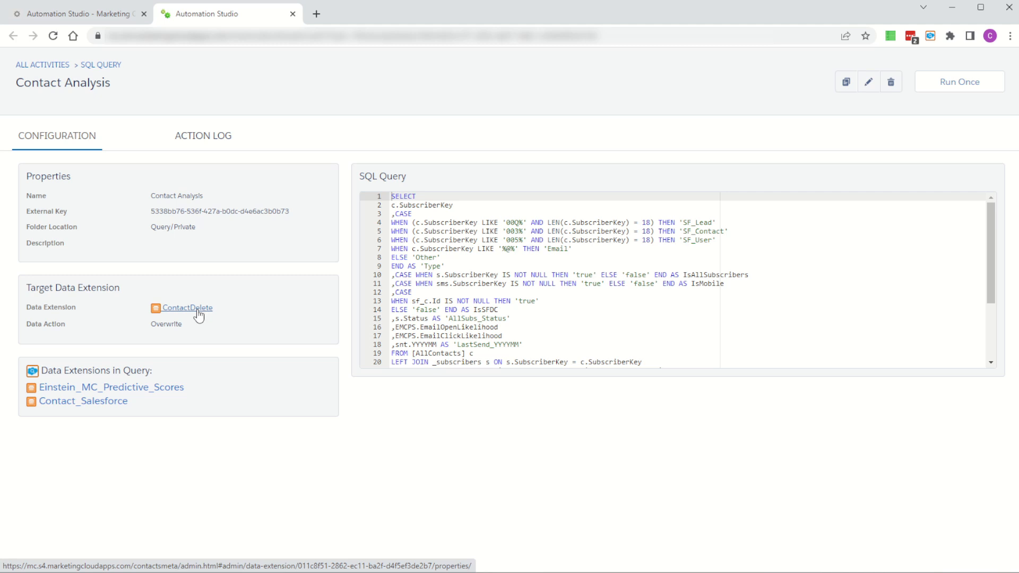
{"action": "mouse_move", "coordinate": [313, 246]}
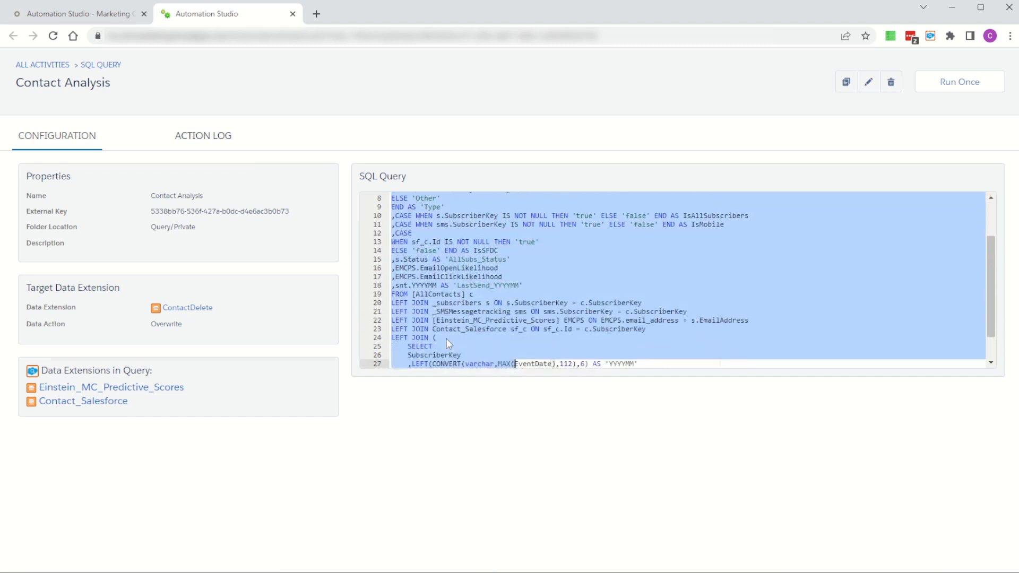
{"action": "mouse_move", "coordinate": [124, 319]}
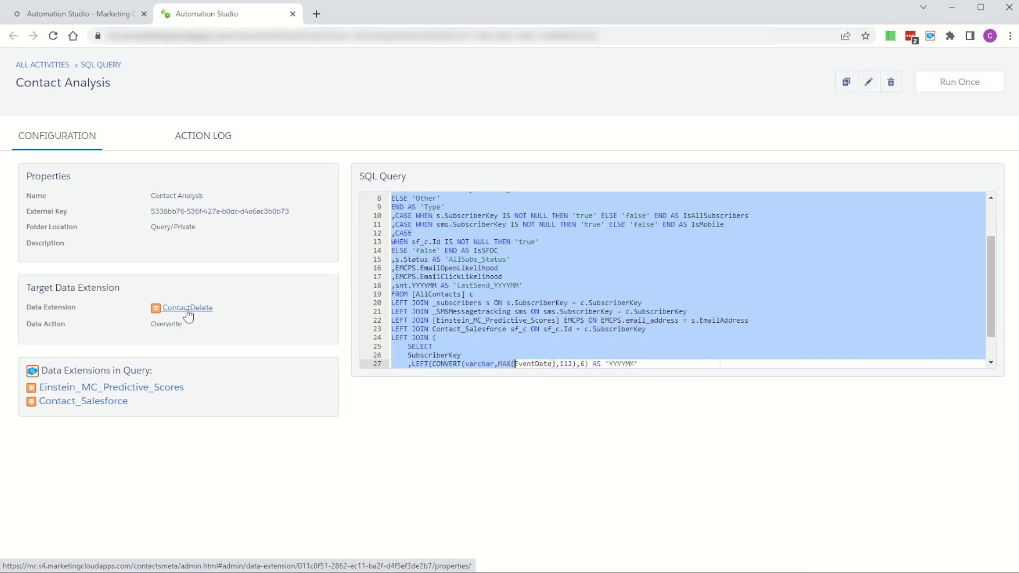
{"action": "left_click", "coordinate": [192, 308]}
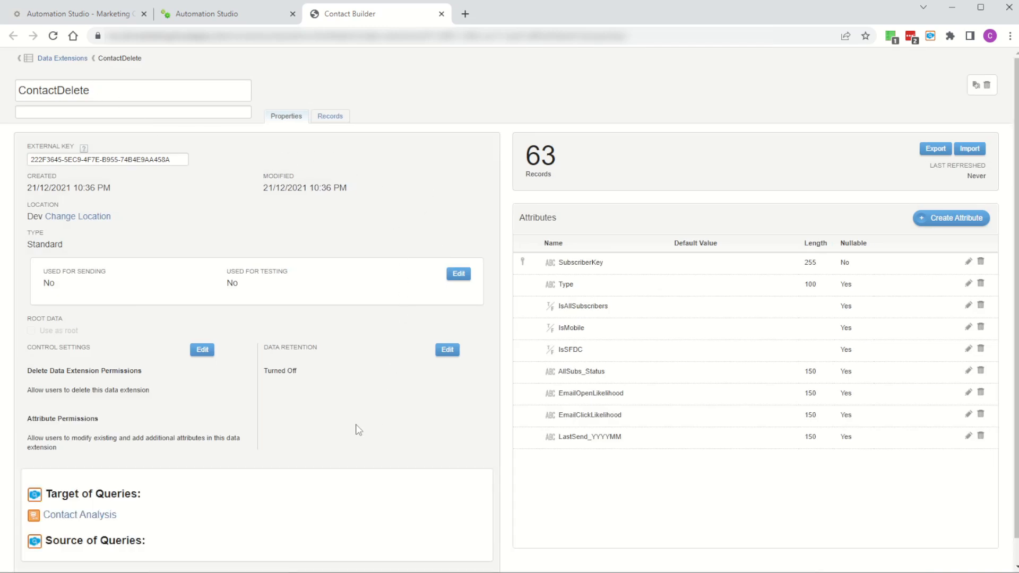
Step: Open Contact Analysis from ContactDelete's target queries and scroll through its SQL
{"action": "scroll", "scroll_direction": "down", "scroll_amount": 3}
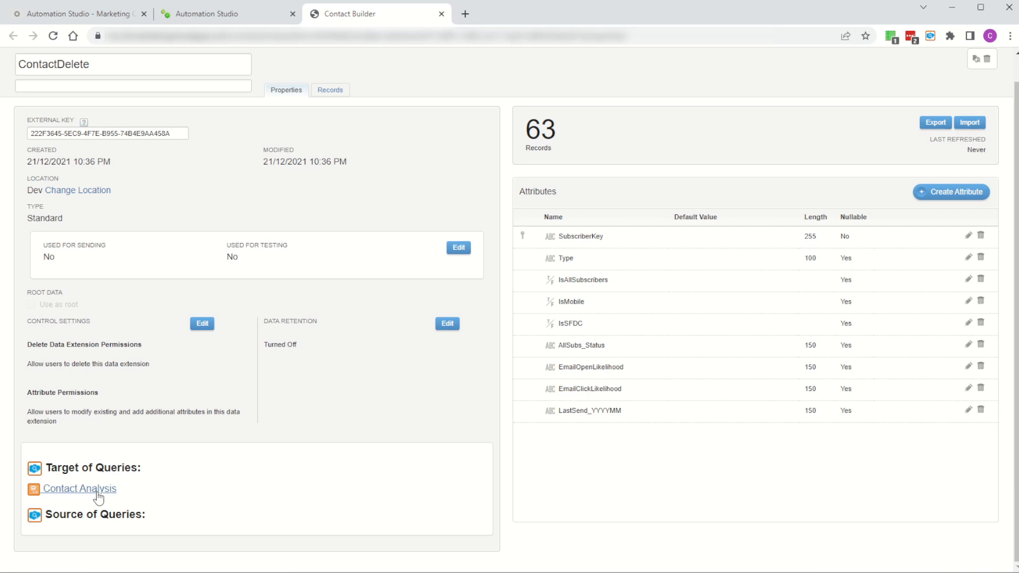
{"action": "mouse_move", "coordinate": [78, 489]}
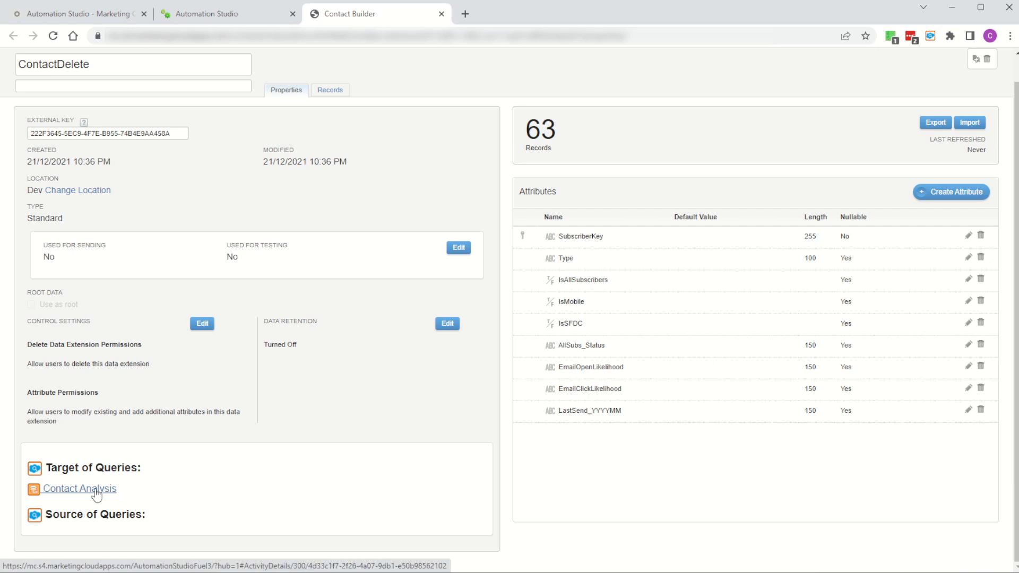
{"action": "left_click", "coordinate": [80, 488]}
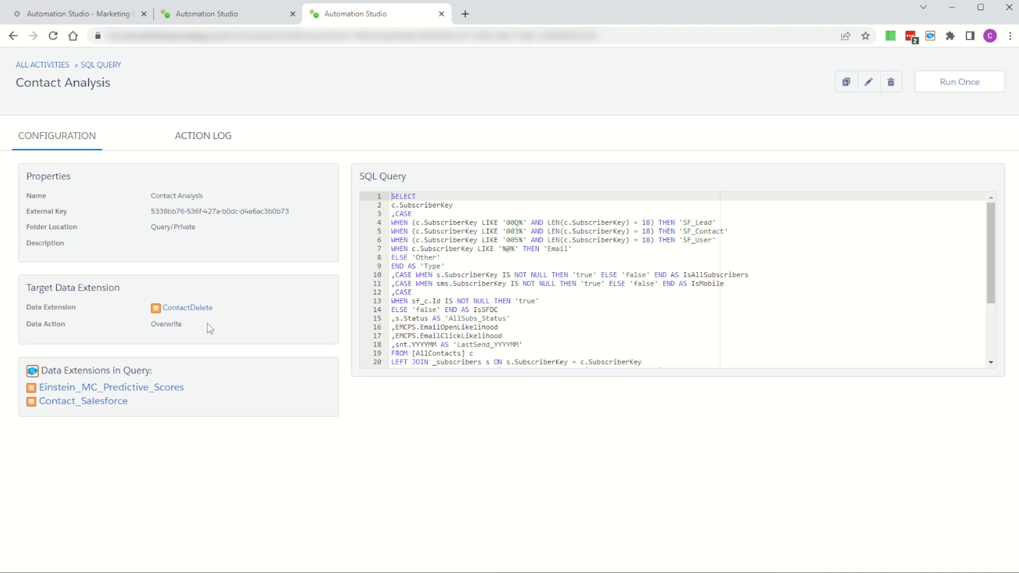
{"action": "mouse_move", "coordinate": [76, 373]}
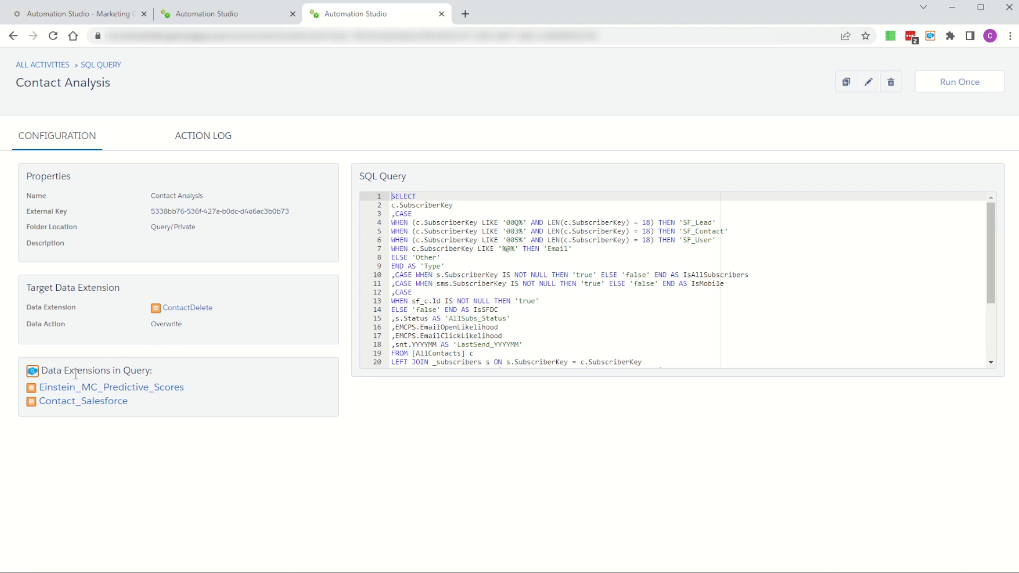
{"action": "mouse_move", "coordinate": [83, 401]}
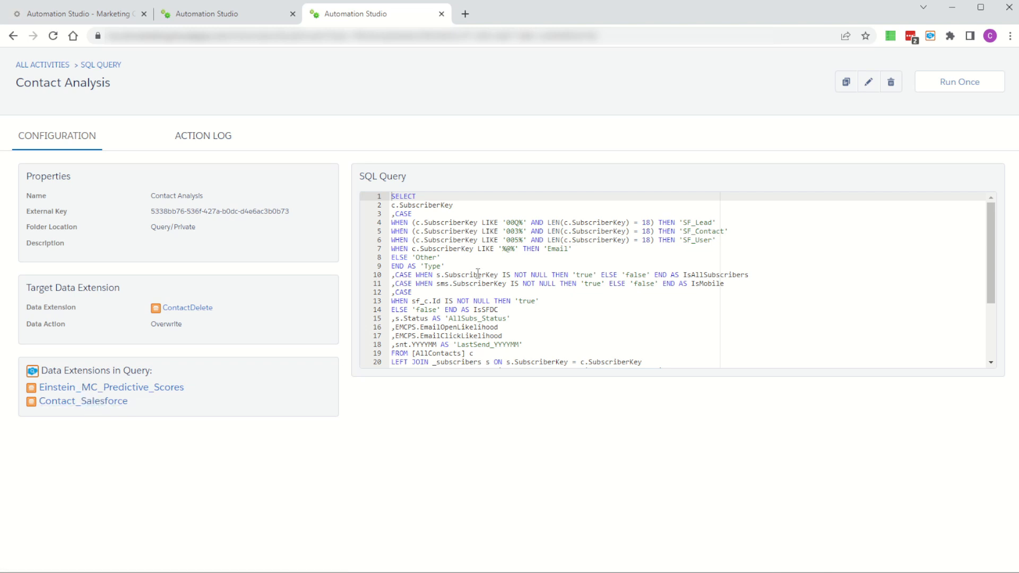
{"action": "scroll", "scroll_direction": "down", "scroll_amount": 3}
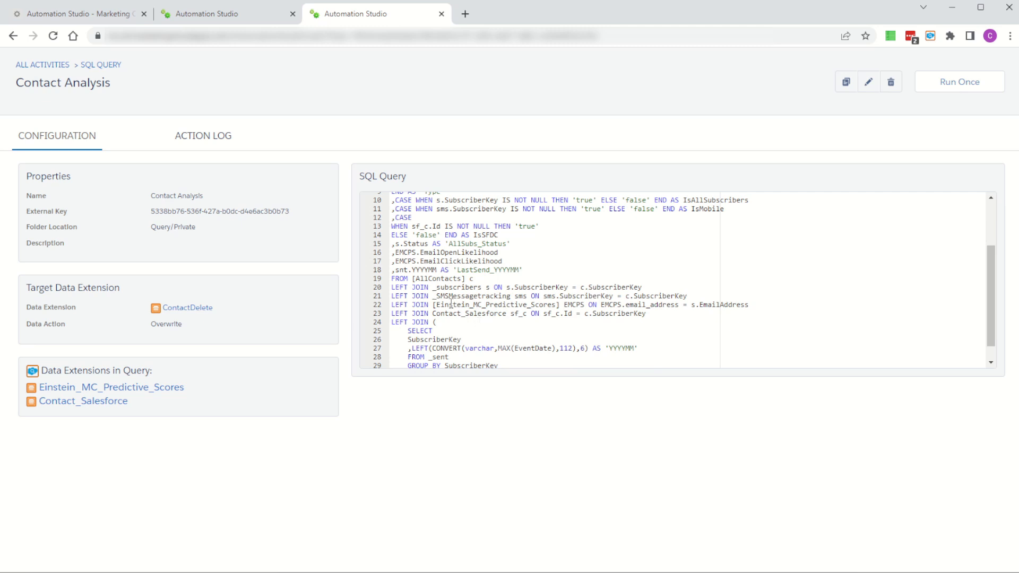
{"action": "double_click", "coordinate": [468, 313]}
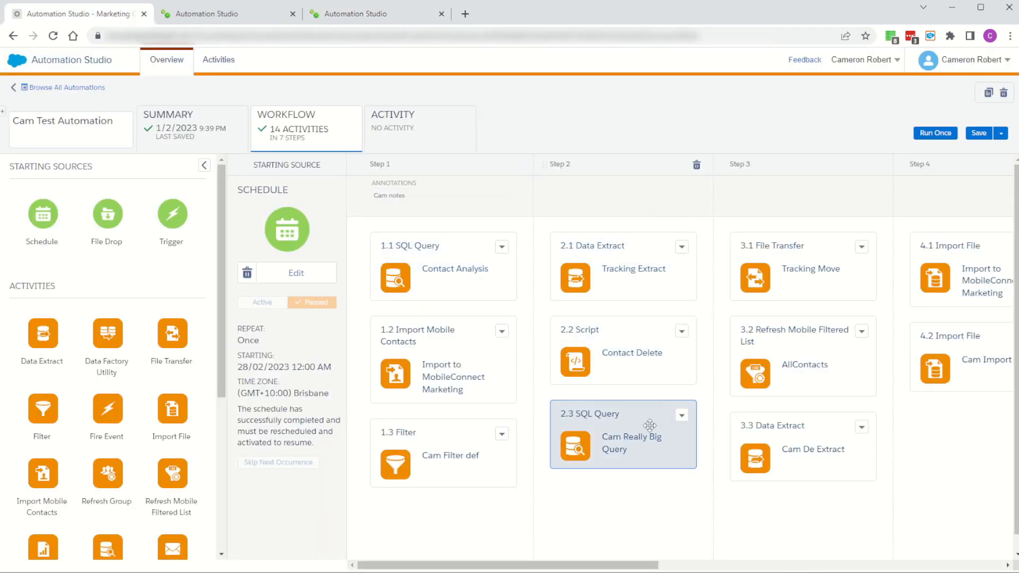
Step: Launch the Cam Really Big Query activity and select the SampleRows table name
{"action": "left_click", "coordinate": [681, 414]}
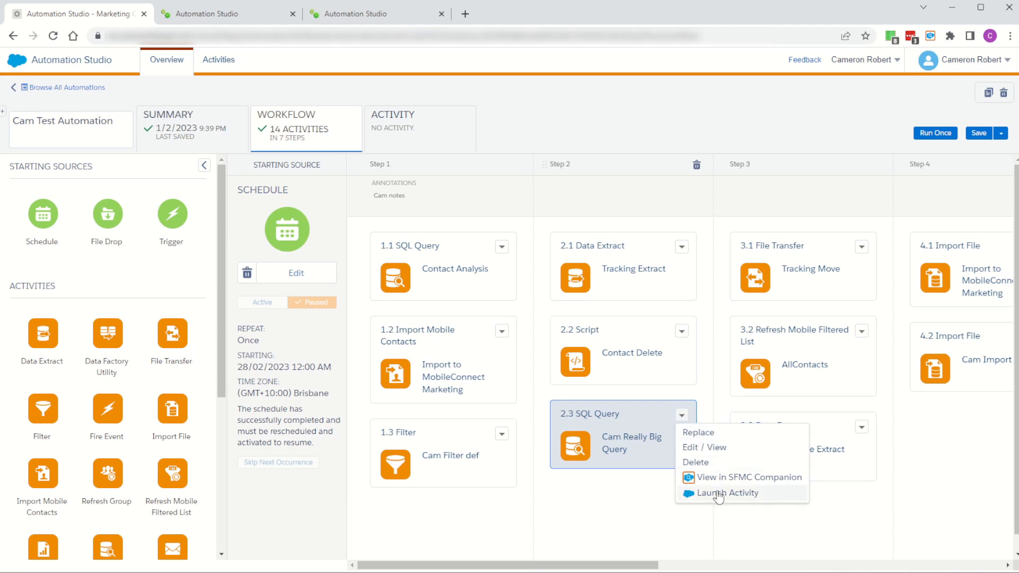
{"action": "left_click", "coordinate": [726, 492]}
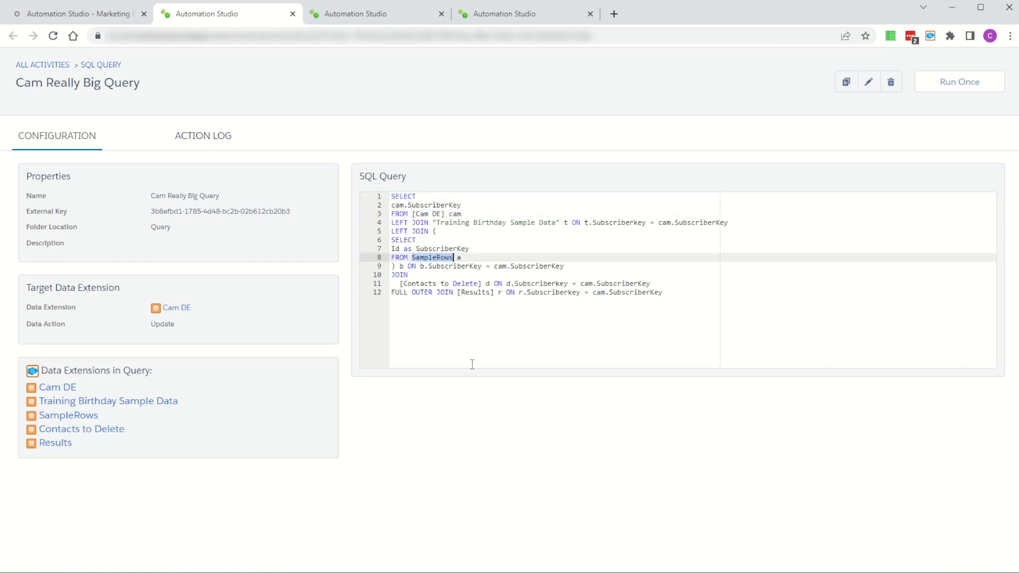
{"action": "double_click", "coordinate": [440, 283]}
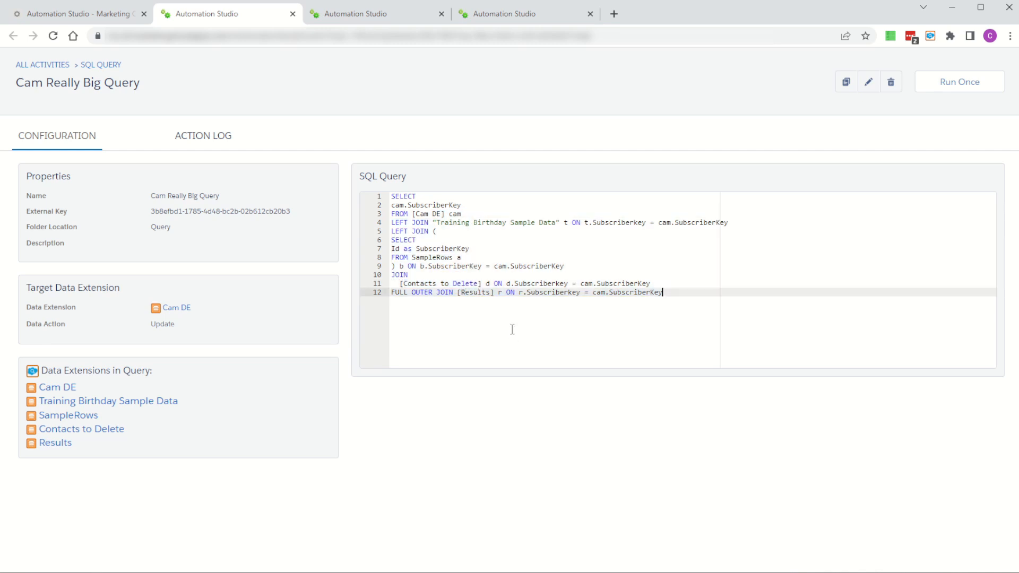
{"action": "mouse_move", "coordinate": [69, 415]}
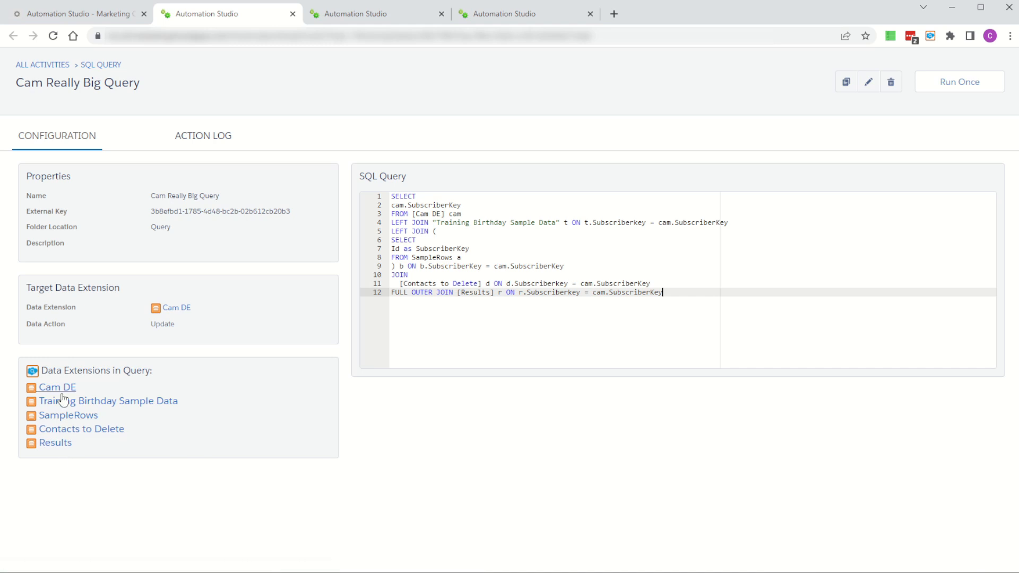
Step: Open the Cam DE data extension from the query and review it
{"action": "double_click", "coordinate": [107, 370]}
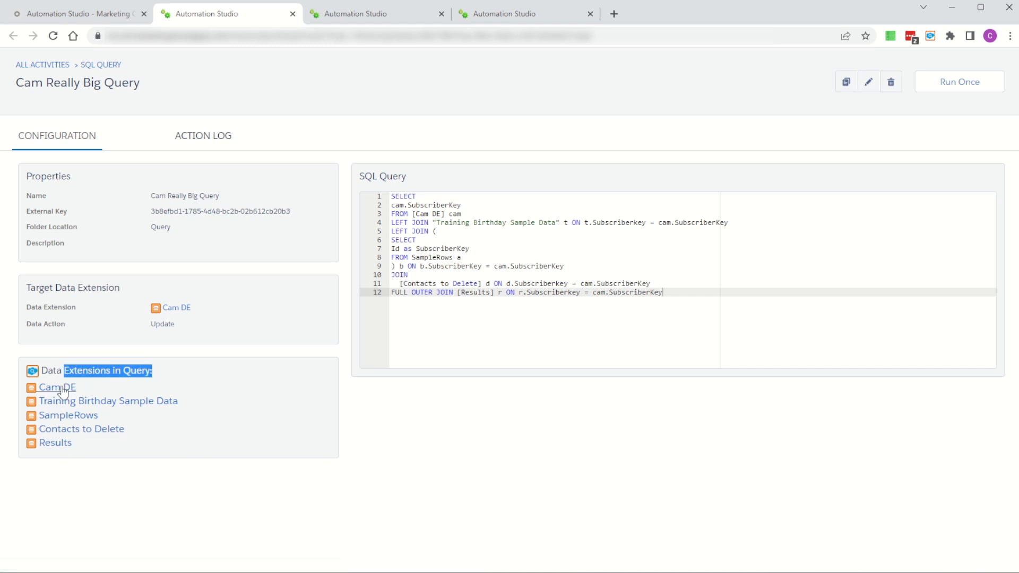
{"action": "left_click", "coordinate": [56, 387]}
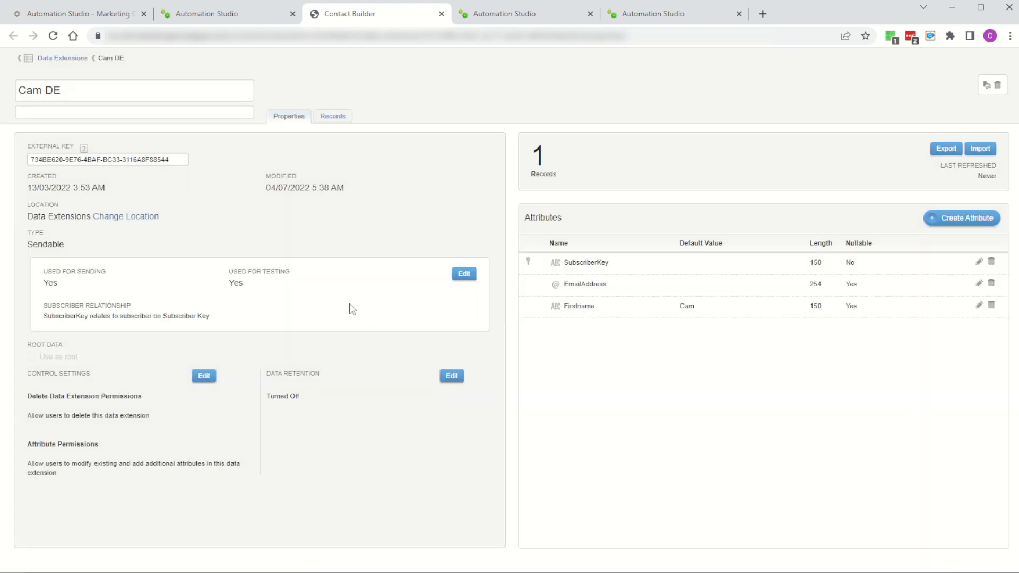
{"action": "scroll", "scroll_direction": "down", "scroll_amount": 3}
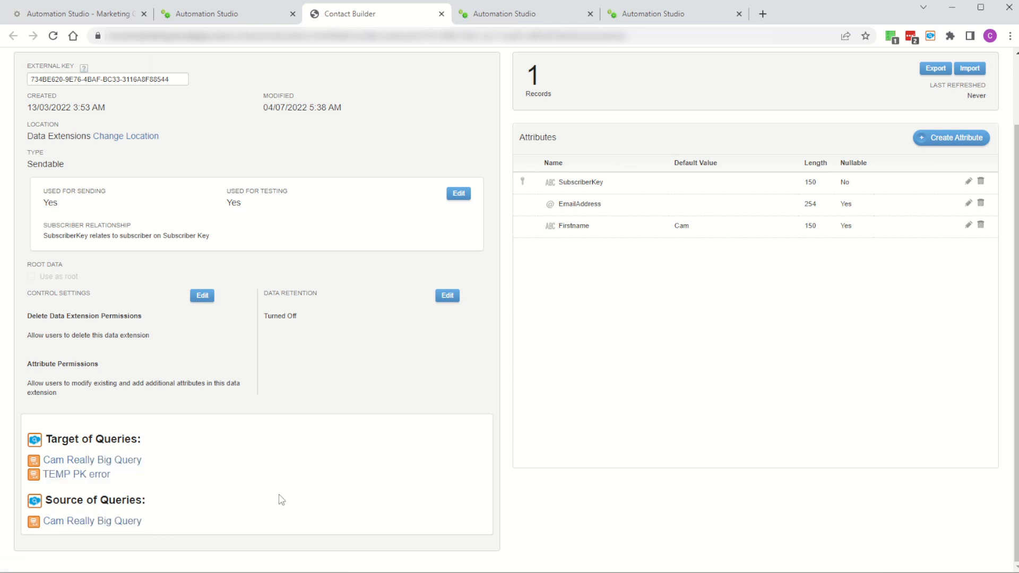
{"action": "mouse_move", "coordinate": [278, 489]}
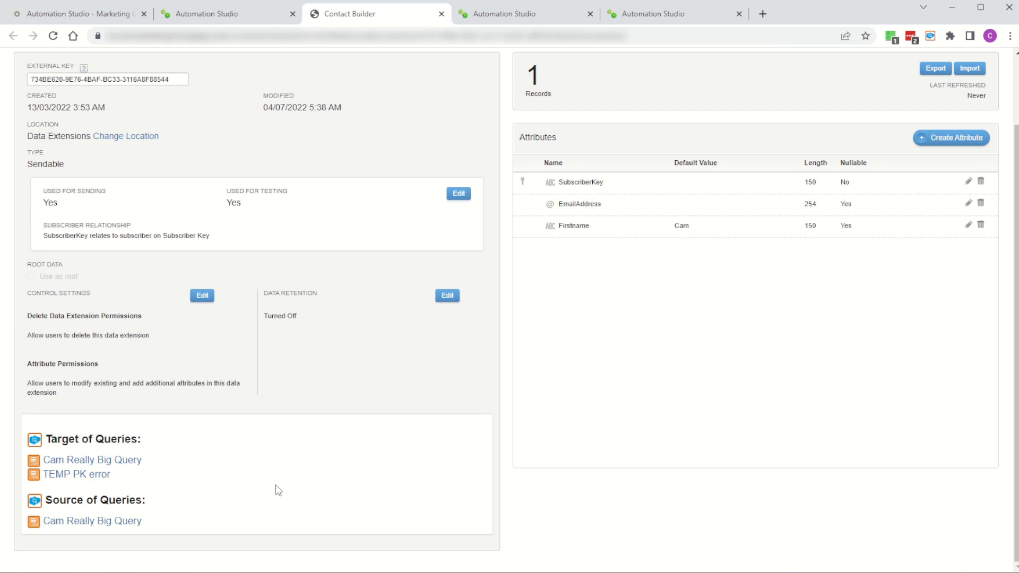
{"action": "mouse_move", "coordinate": [283, 482]}
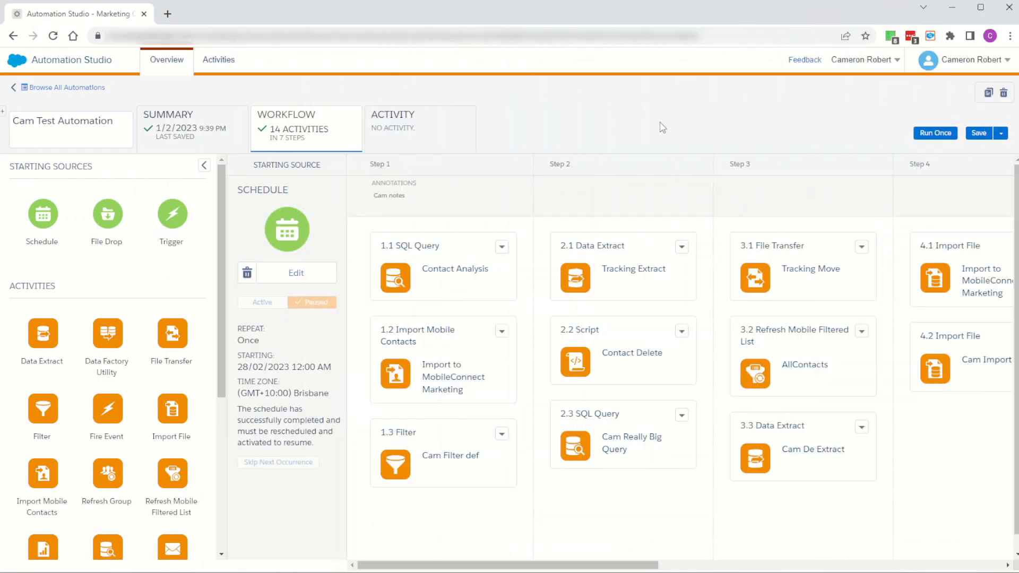
Step: Generate the BusinessRules Report in SFMC Companion, save it as CSV, and close its tab
{"action": "left_click", "coordinate": [929, 35]}
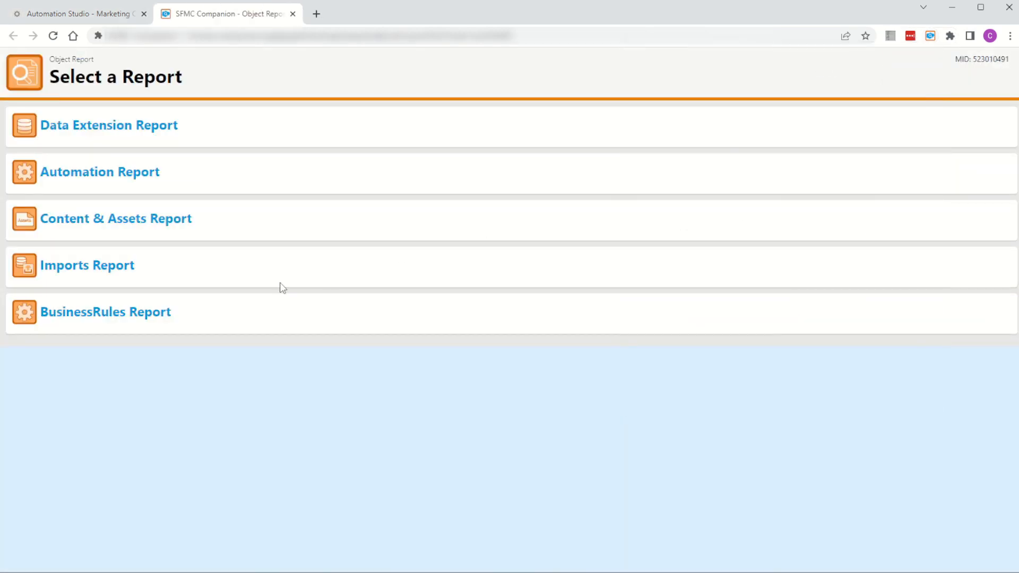
{"action": "mouse_move", "coordinate": [114, 320]}
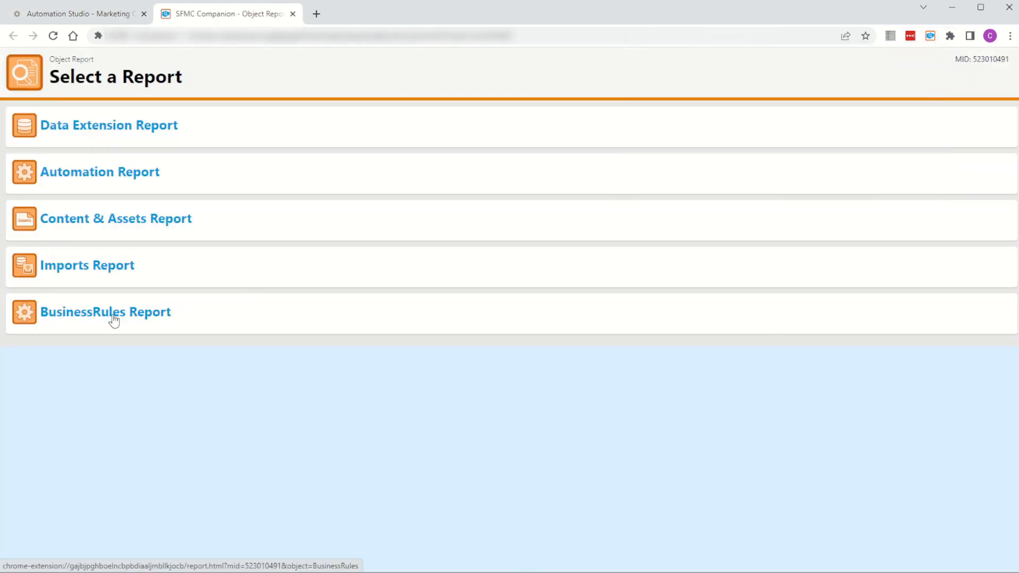
{"action": "left_click", "coordinate": [105, 312]}
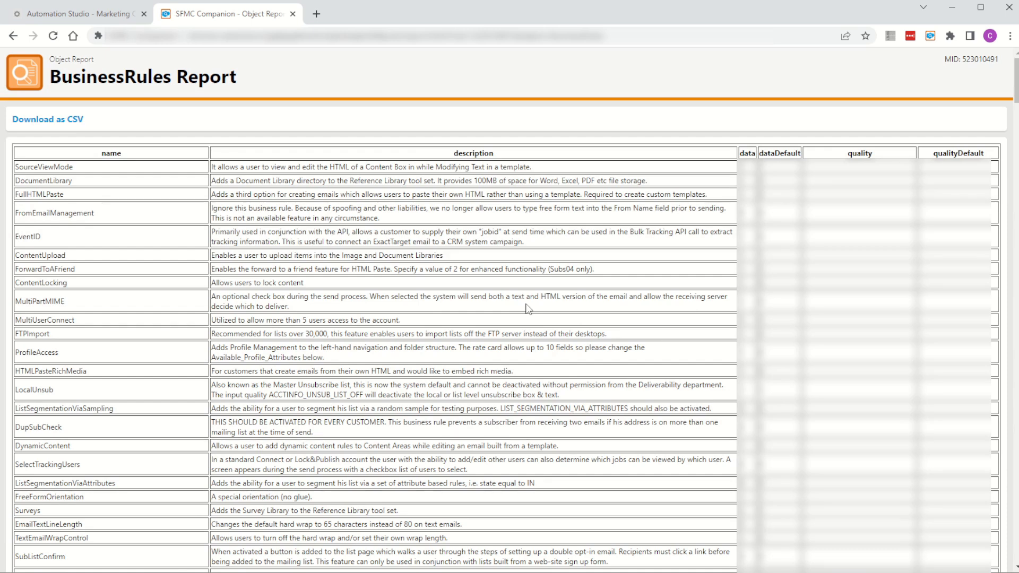
{"action": "left_click", "coordinate": [928, 36]}
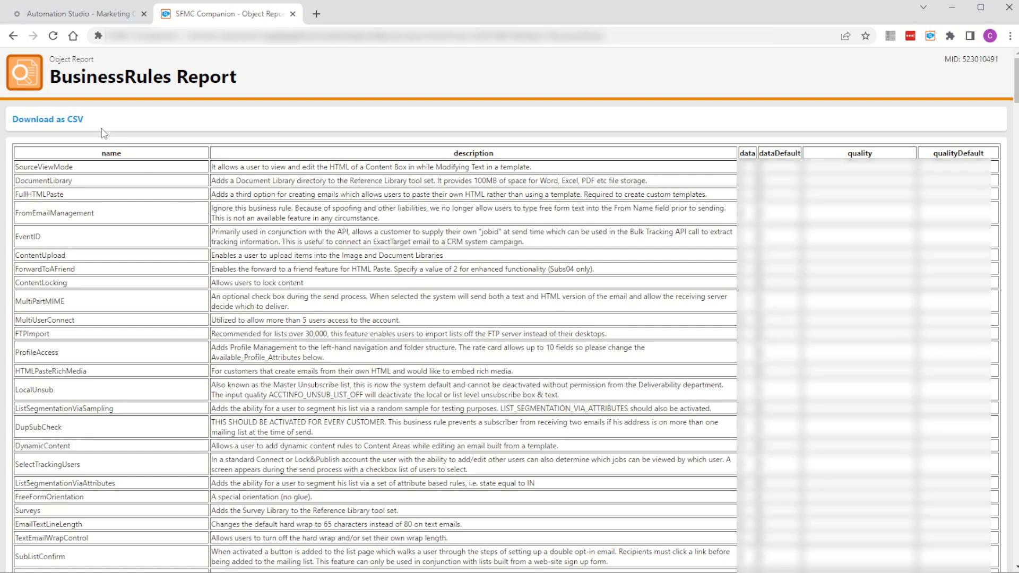
{"action": "left_click", "coordinate": [47, 119]}
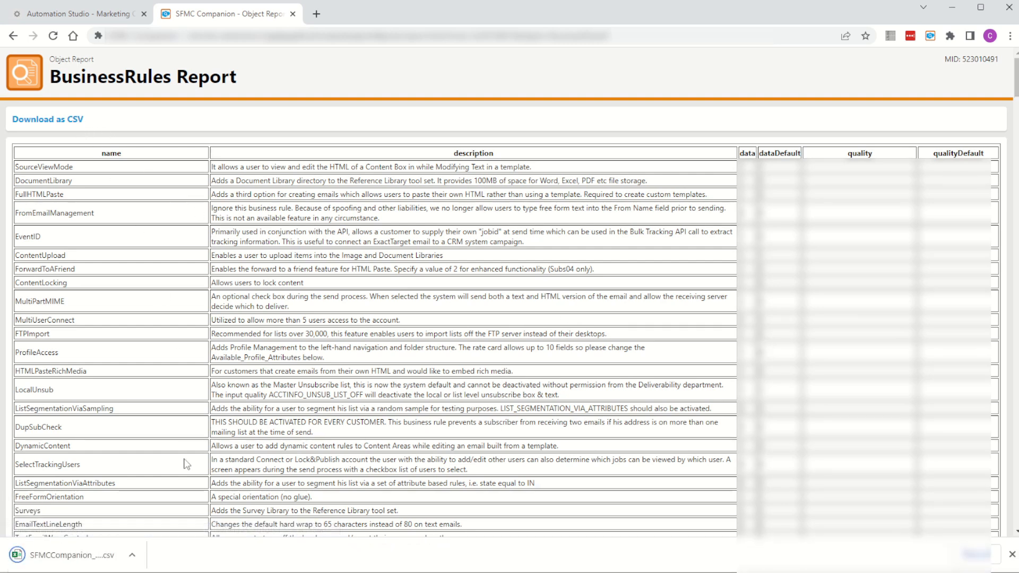
{"action": "left_click", "coordinate": [78, 14]}
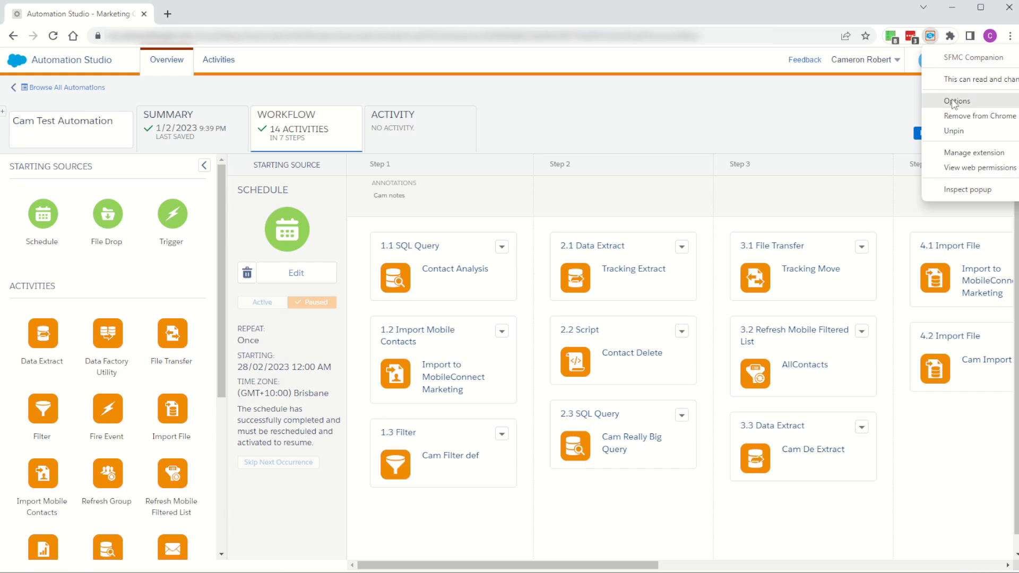
Step: Show the SFMC Companion options page explaining the extension and its usage guide
{"action": "left_click", "coordinate": [958, 101]}
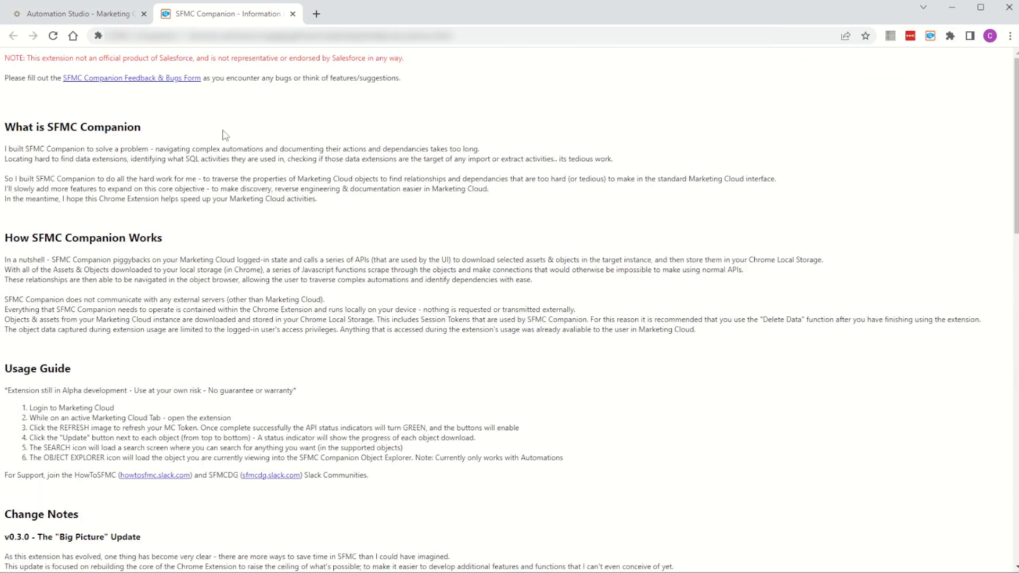
{"action": "mouse_move", "coordinate": [169, 88]}
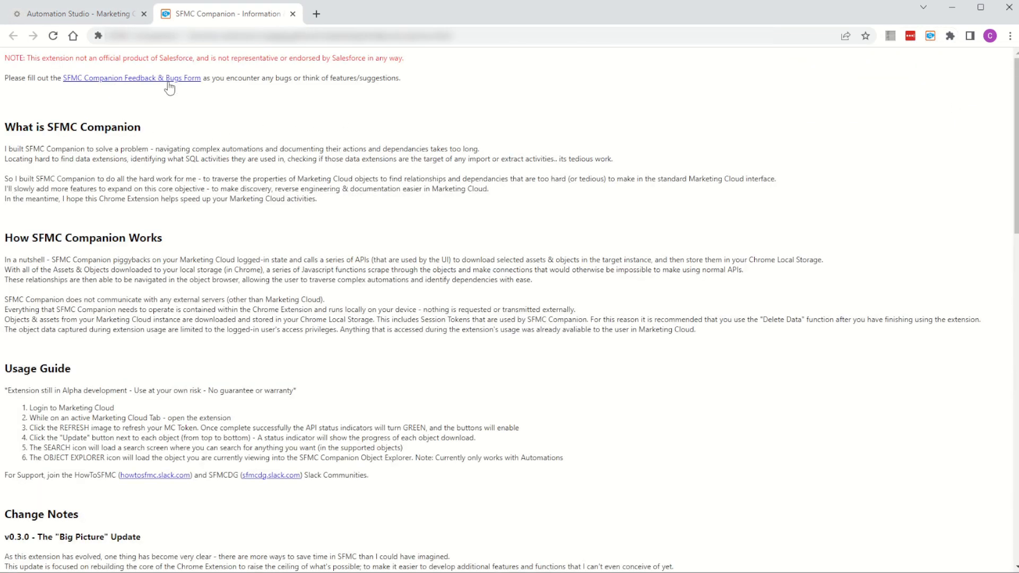